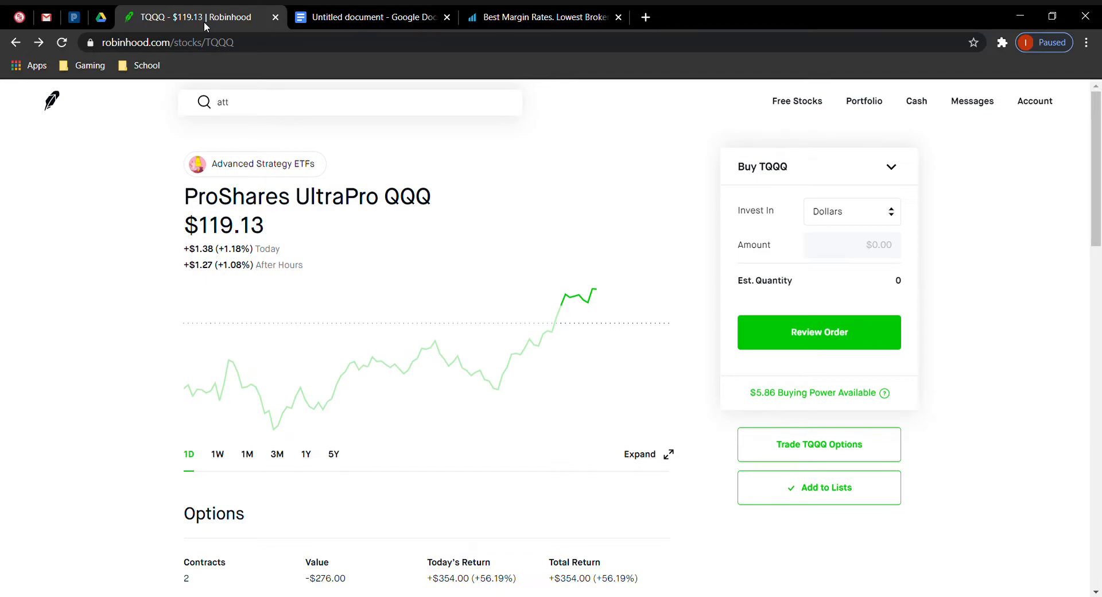
# Switch to the 'Robinhood Margin Investing' Google Doc and place the cursor in its bullets
pyautogui.click(371, 17)
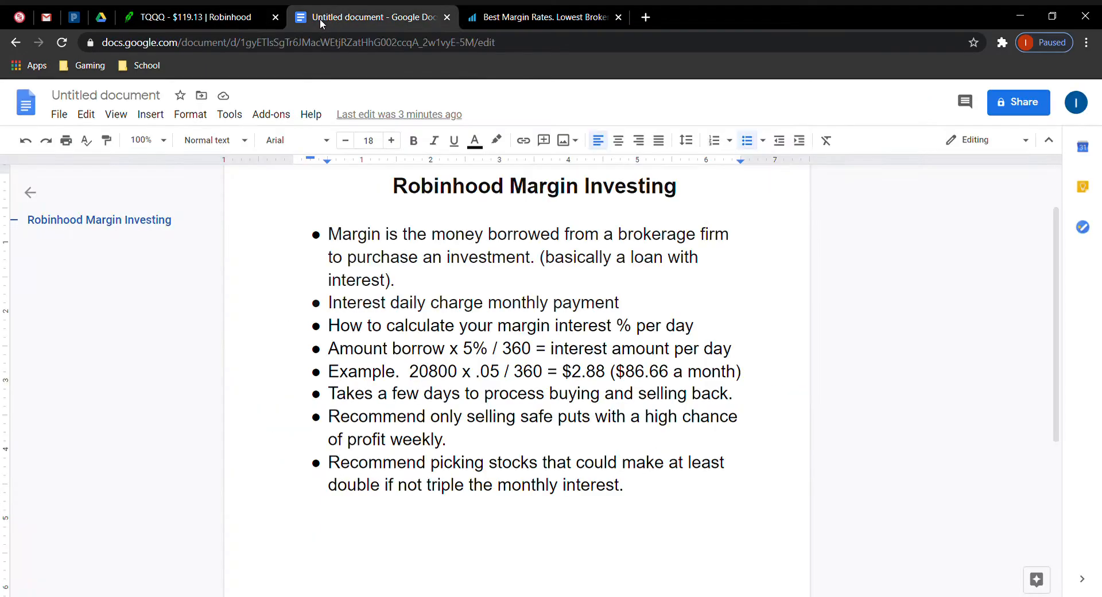
pyautogui.click(330, 303)
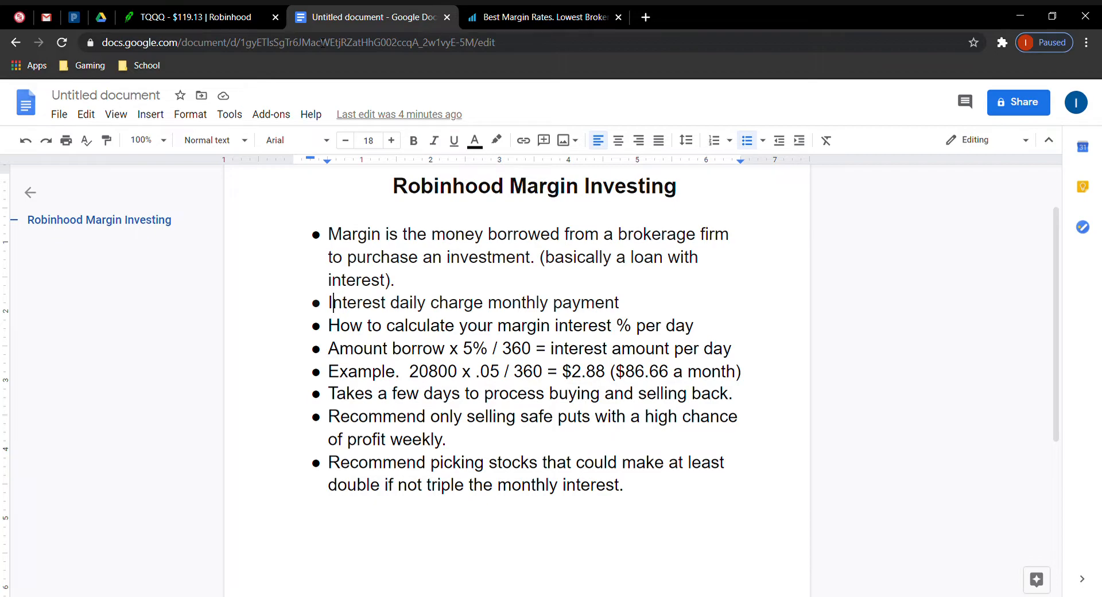
pyautogui.moveTo(481, 223)
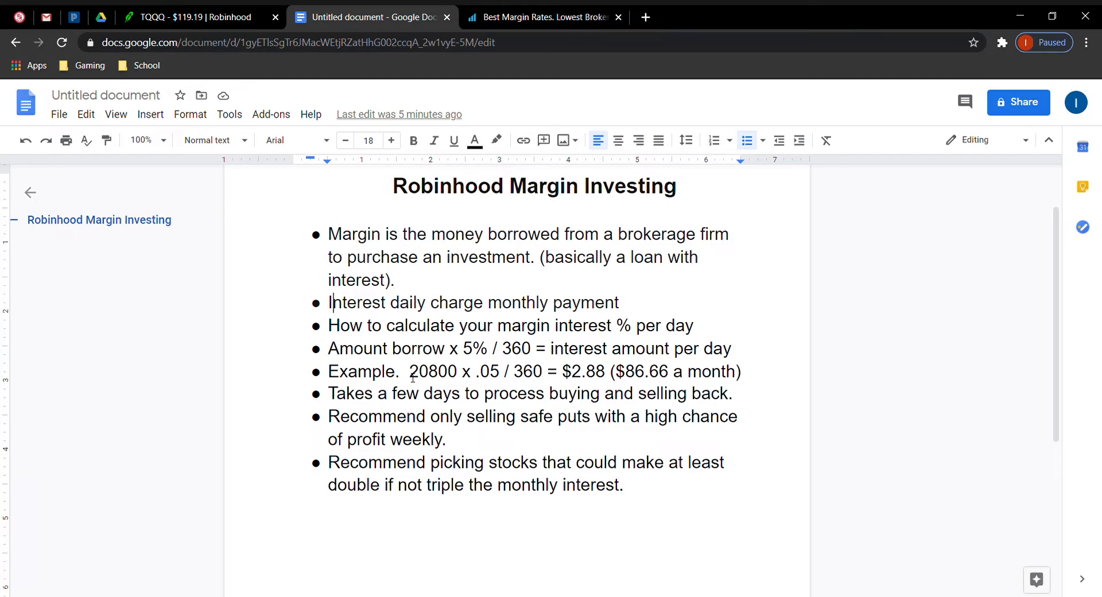
# Switch back to the TQQQ Robinhood tab showing the $119.19 price chart
pyautogui.click(197, 17)
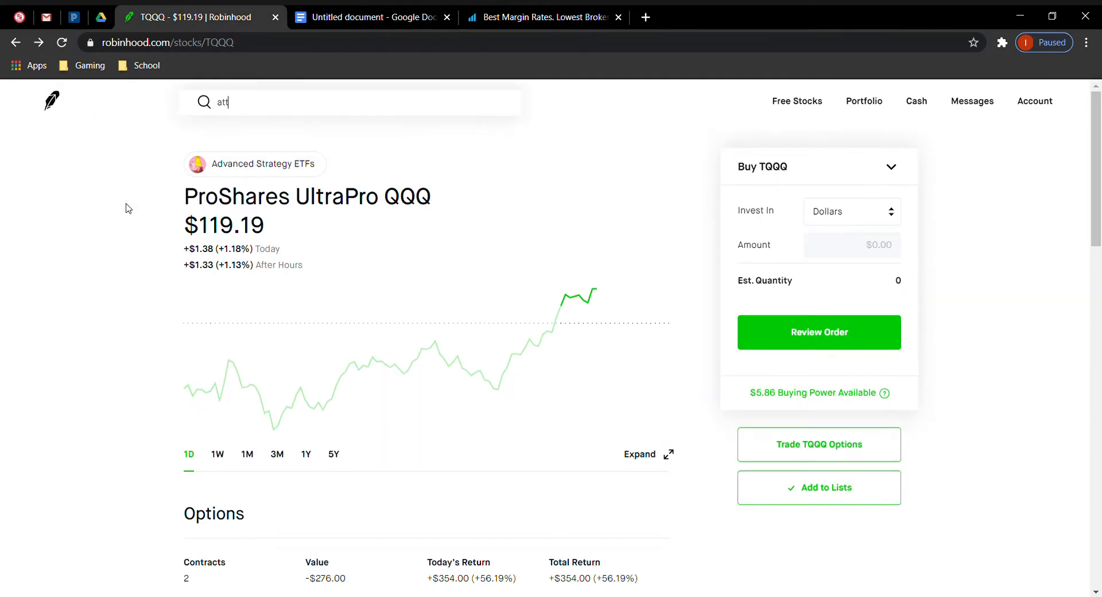
pyautogui.moveTo(141, 304)
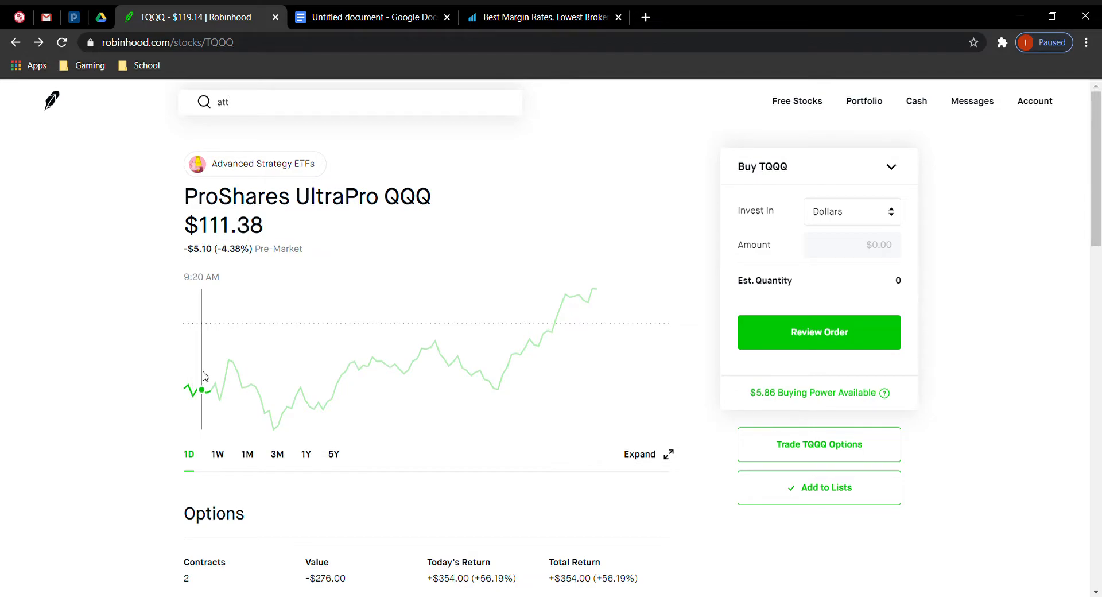
pyautogui.moveTo(220, 376)
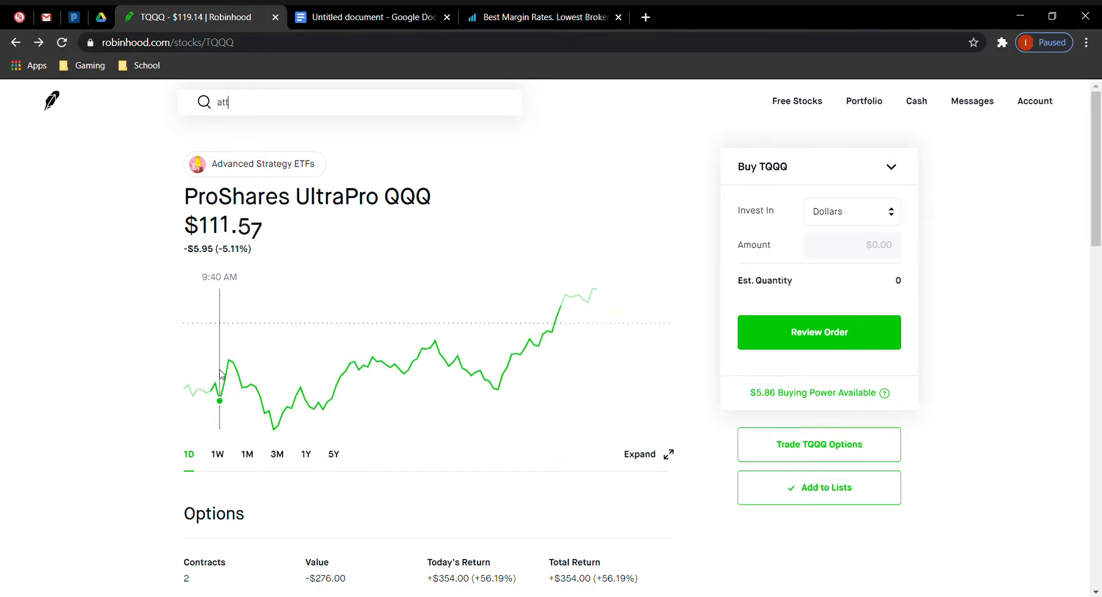
pyautogui.moveTo(216, 382)
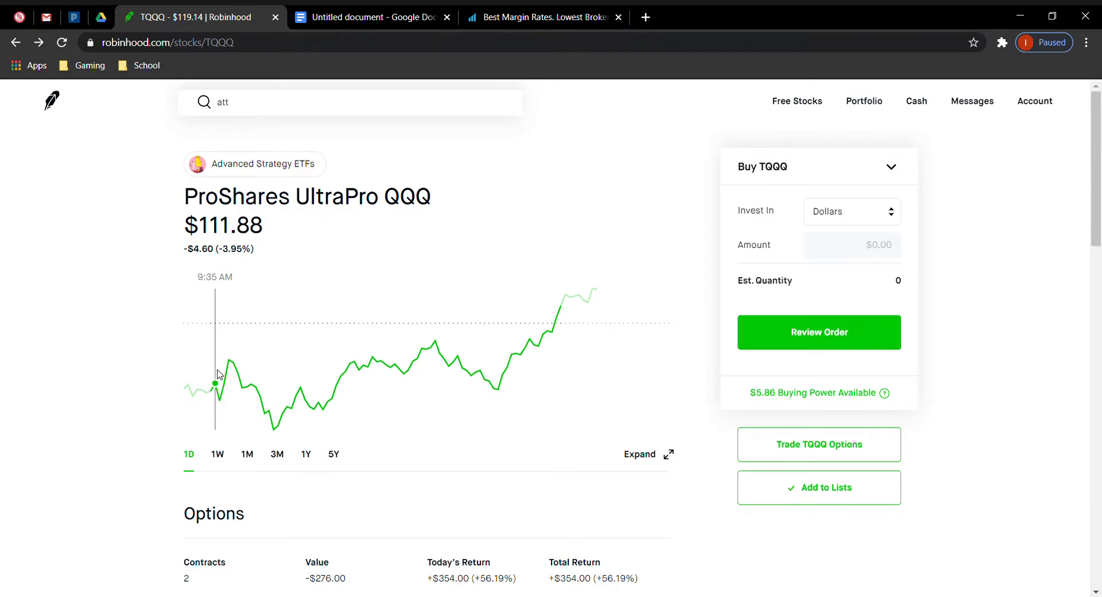
pyautogui.moveTo(220, 372)
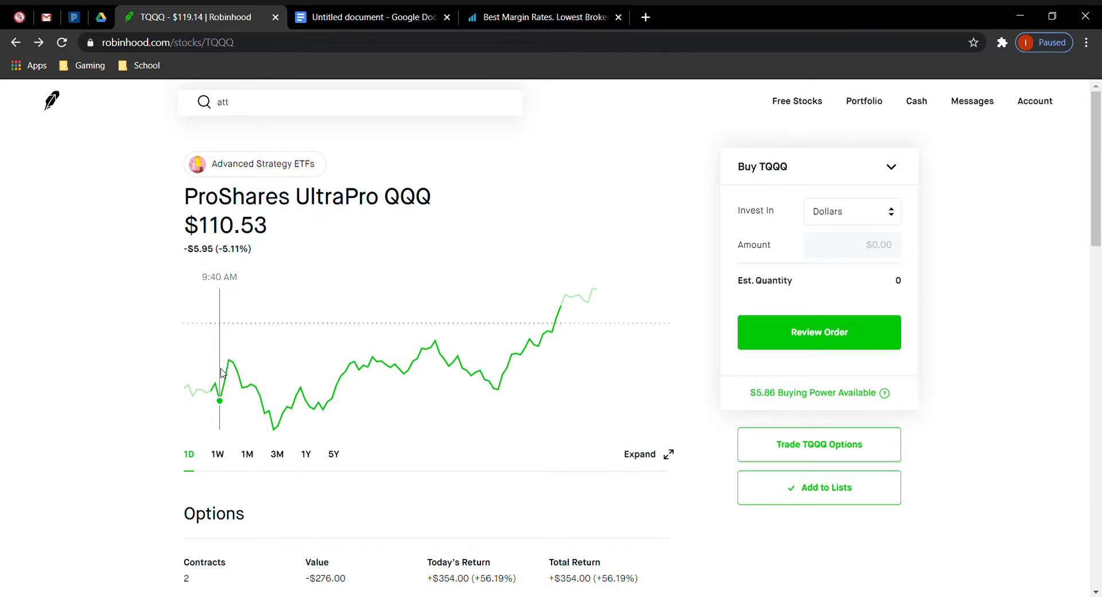
# Scroll to TQQQ's Options section: $104 put expiring 9/25, $20,800 cash collateral
pyautogui.scroll(-3)
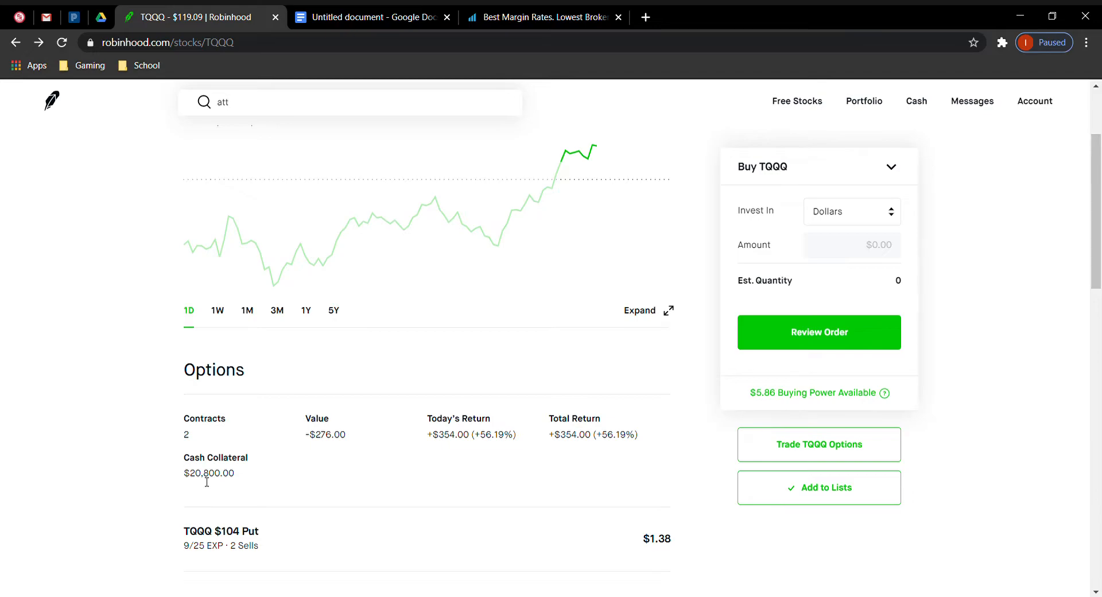
pyautogui.click(350, 102)
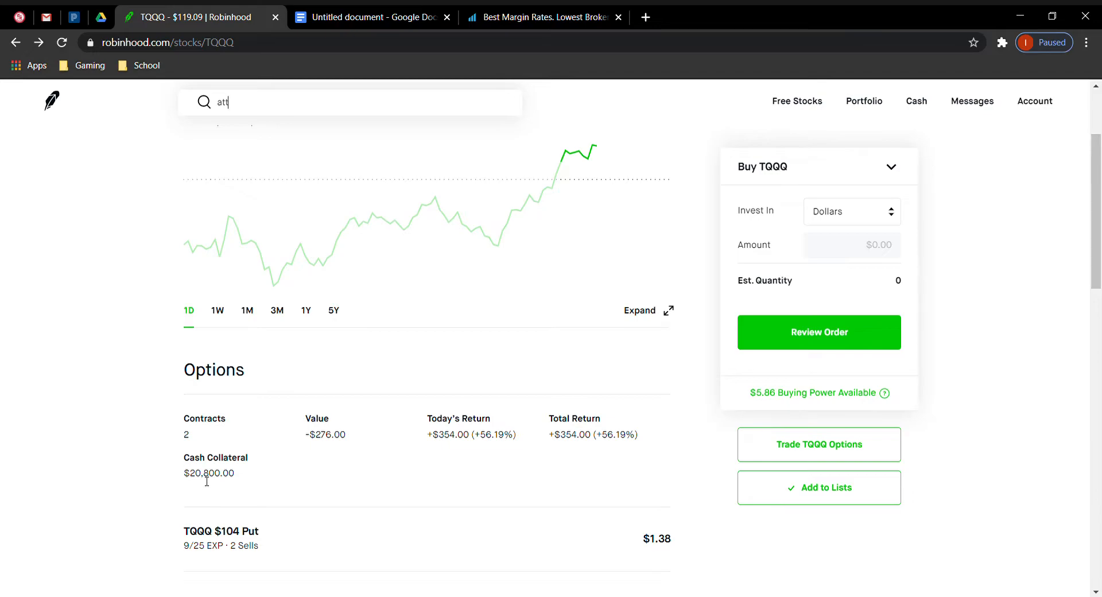
pyautogui.moveTo(245, 547)
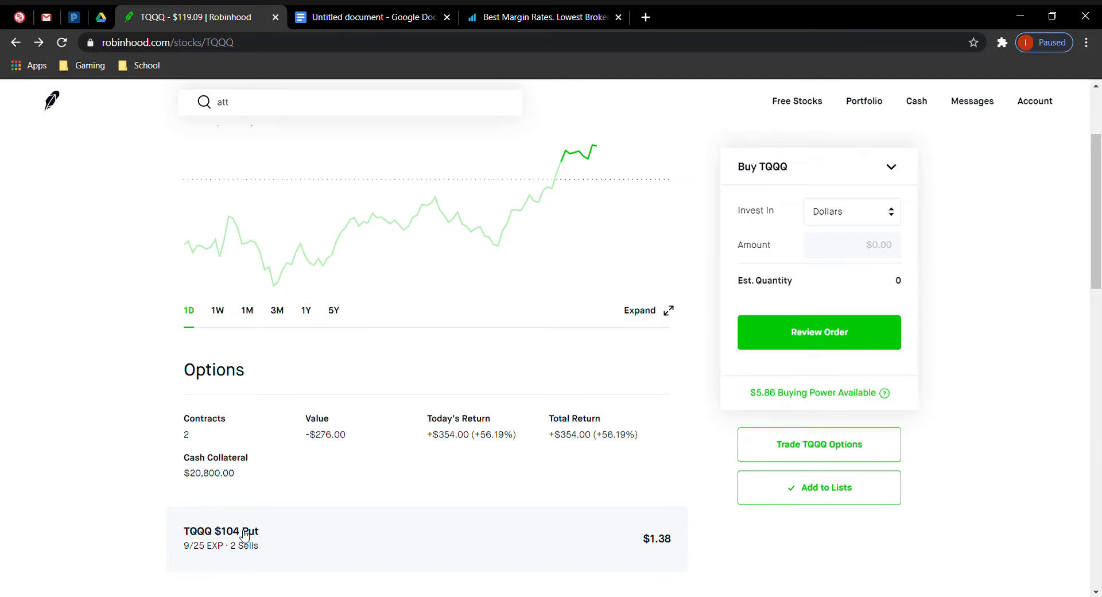
pyautogui.scroll(3)
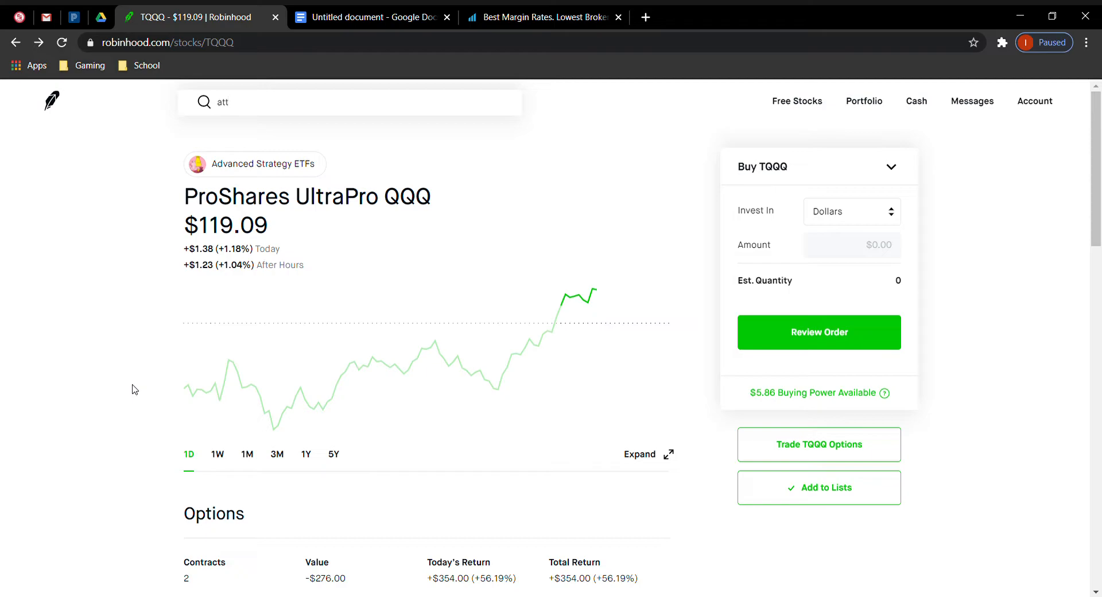
pyautogui.click(350, 102)
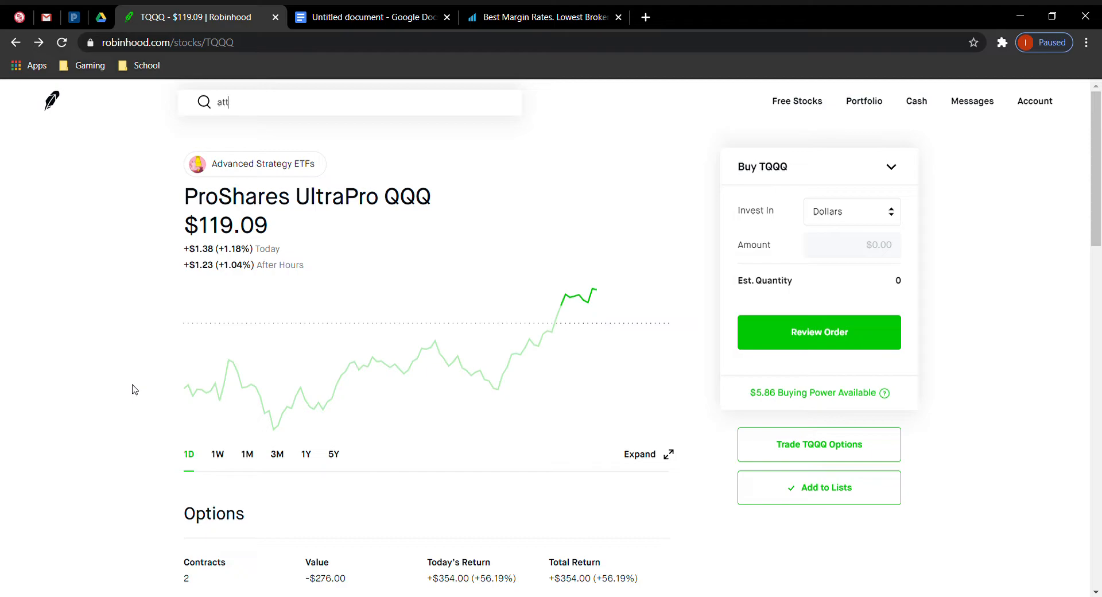
pyautogui.scroll(-3)
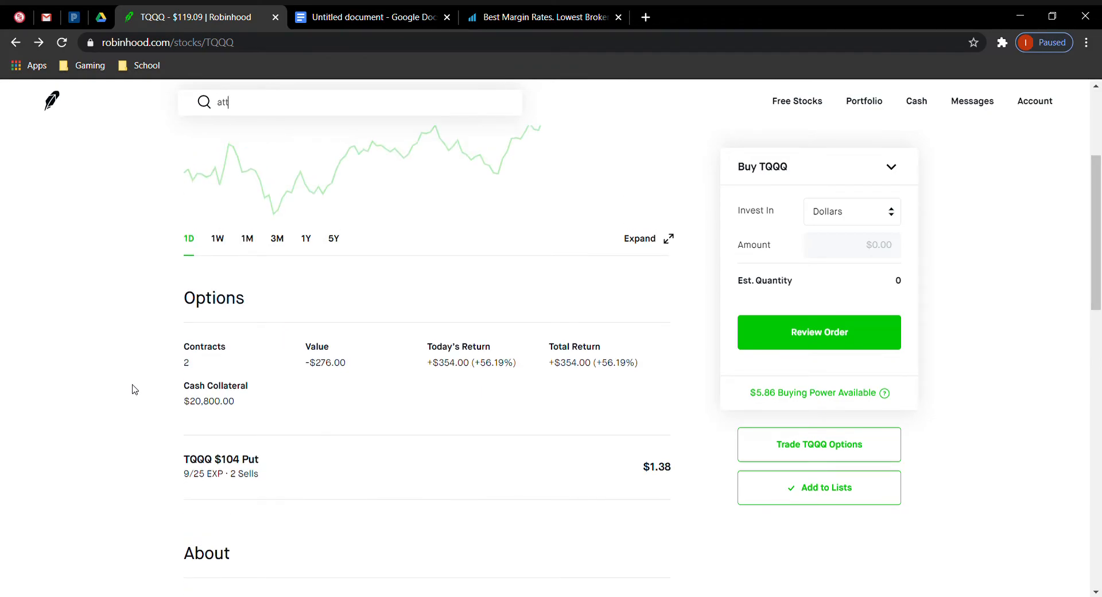
pyautogui.moveTo(483, 350)
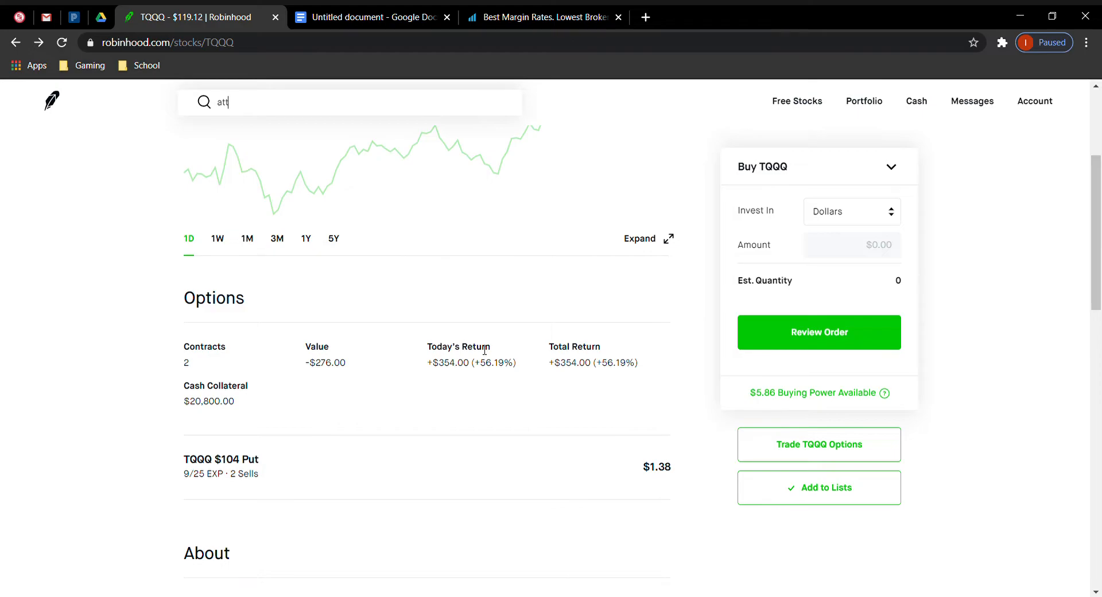
pyautogui.moveTo(139, 363)
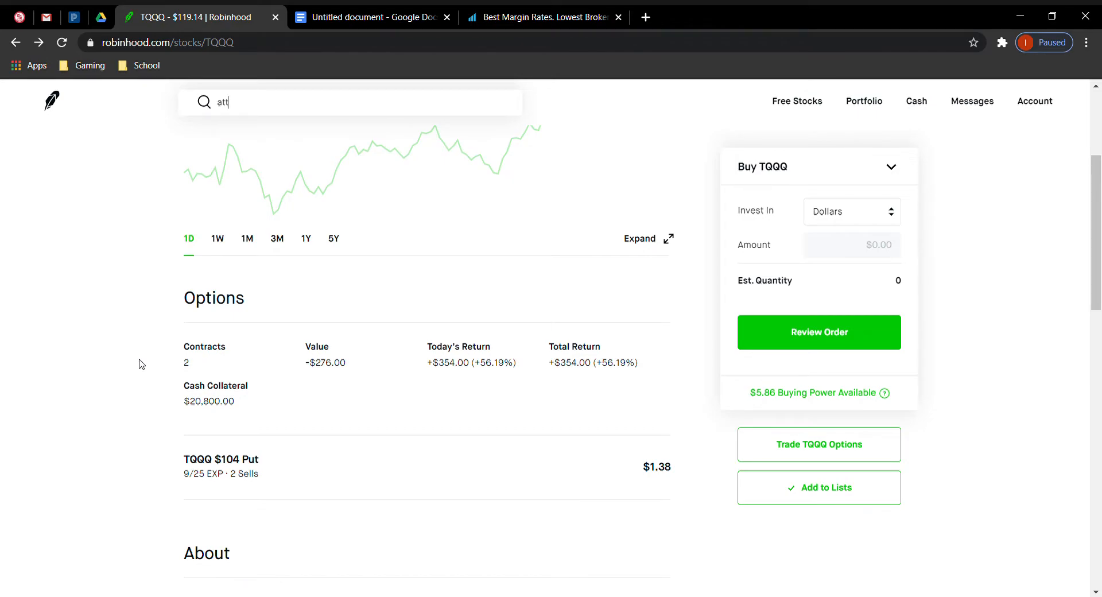
pyautogui.moveTo(145, 372)
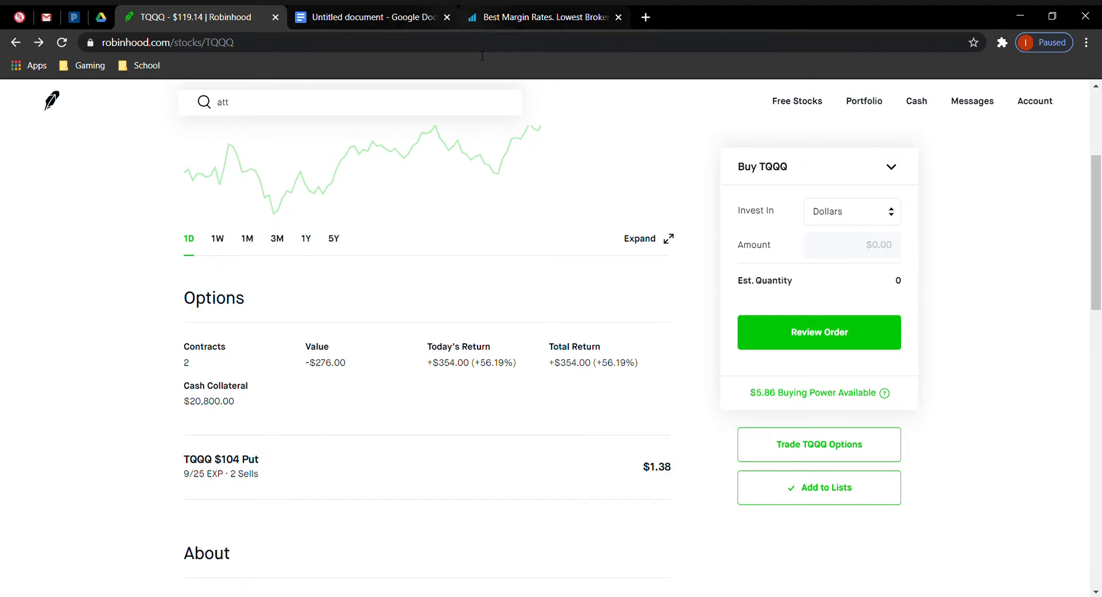
# Glance at the margin notes doc, then switch to Robinhood's AT&T (T) page at $28.63
pyautogui.click(365, 16)
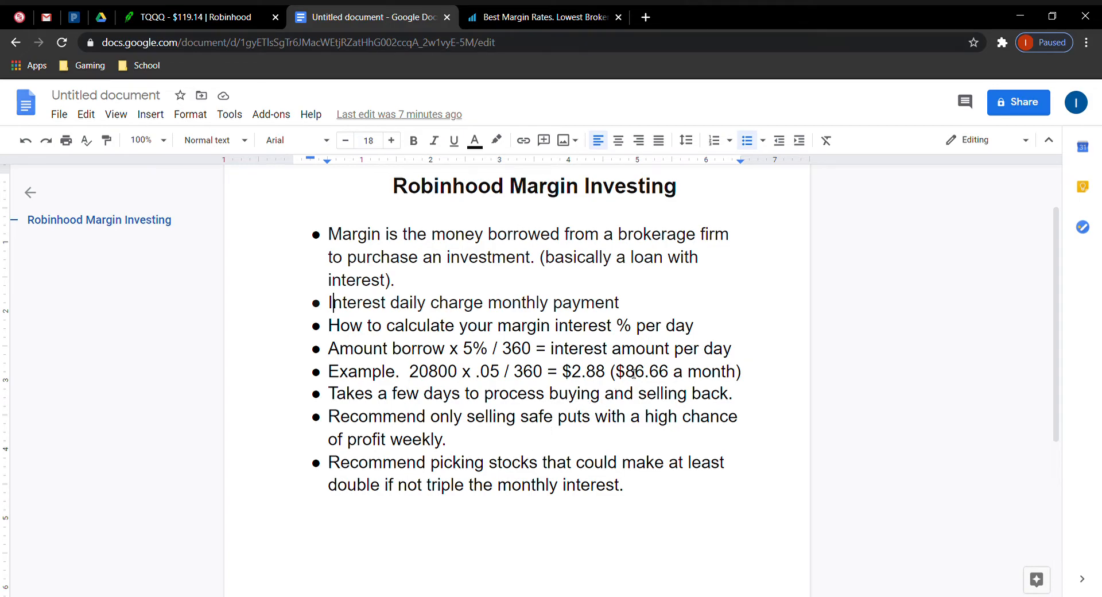
pyautogui.moveTo(380, 472)
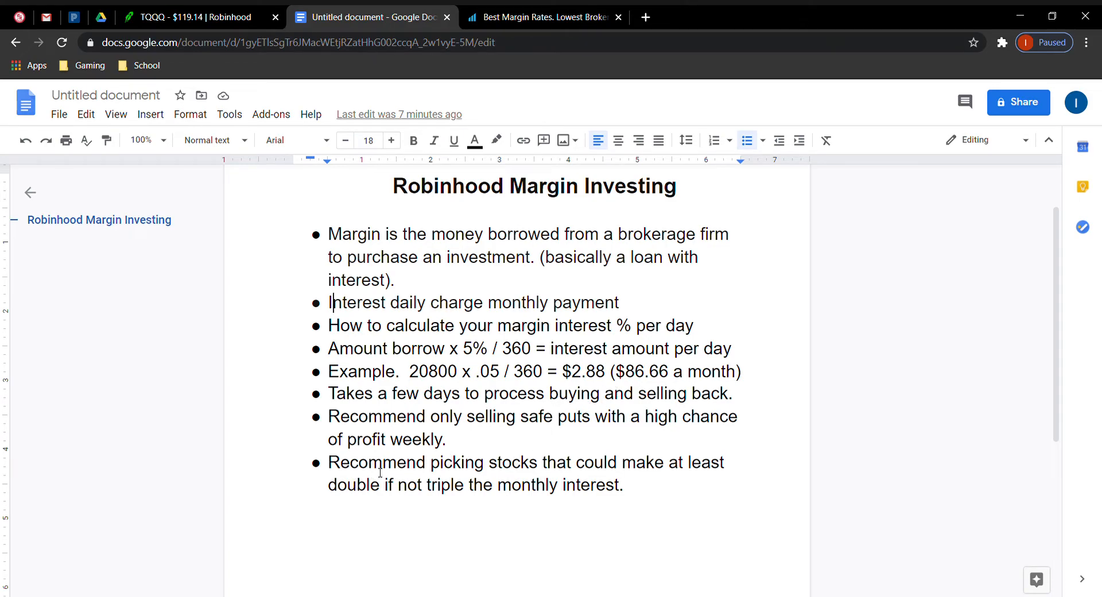
pyautogui.moveTo(379, 502)
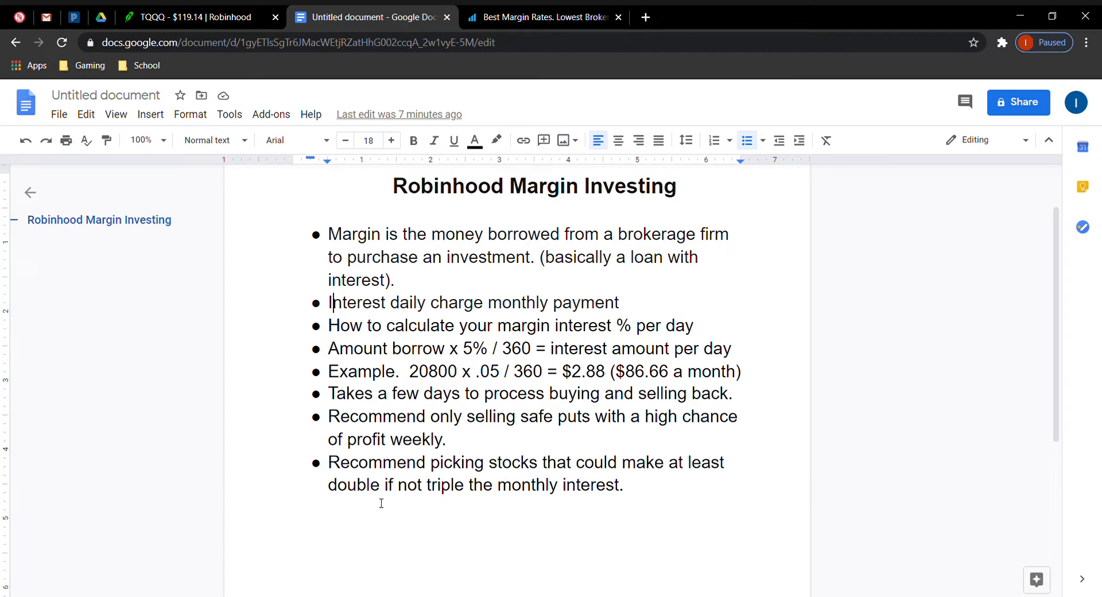
pyautogui.click(200, 17)
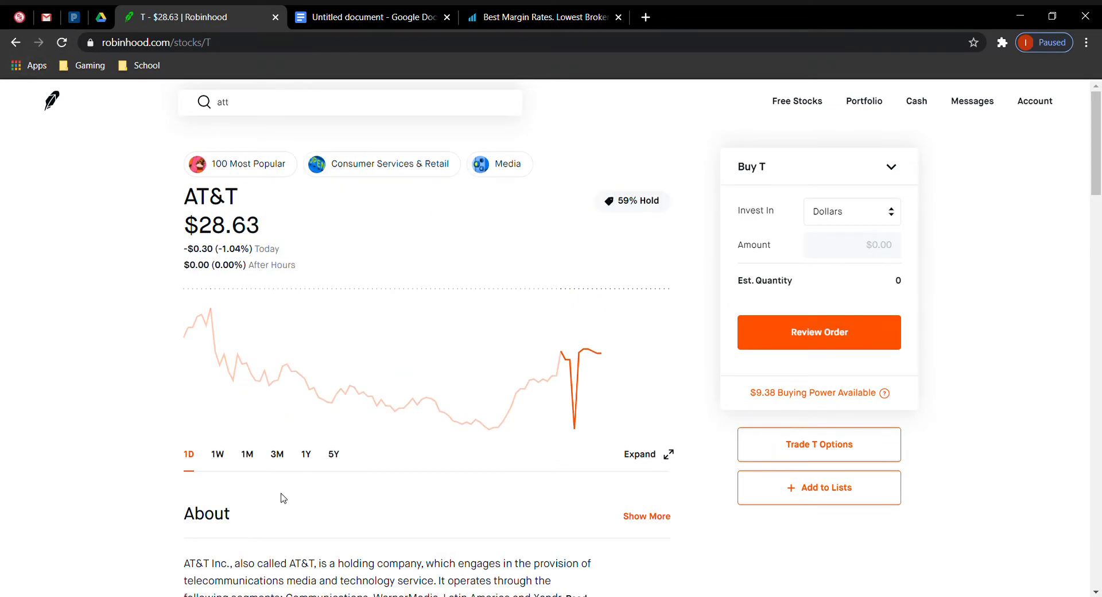
# Open AT&T's options chain and set it to Sell Puts expiring September 25
pyautogui.click(247, 453)
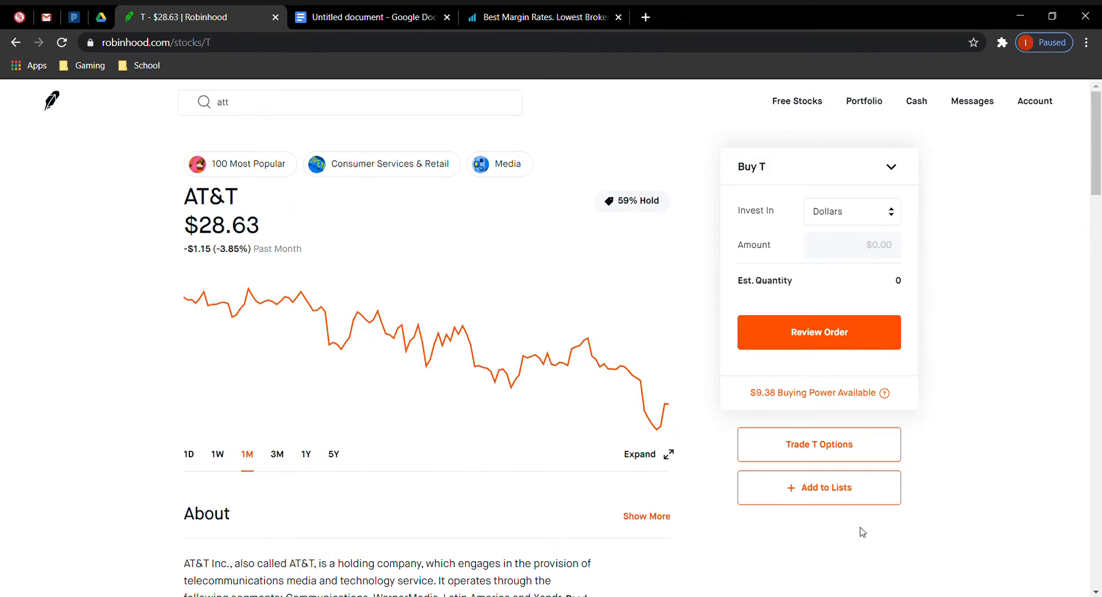
pyautogui.click(817, 444)
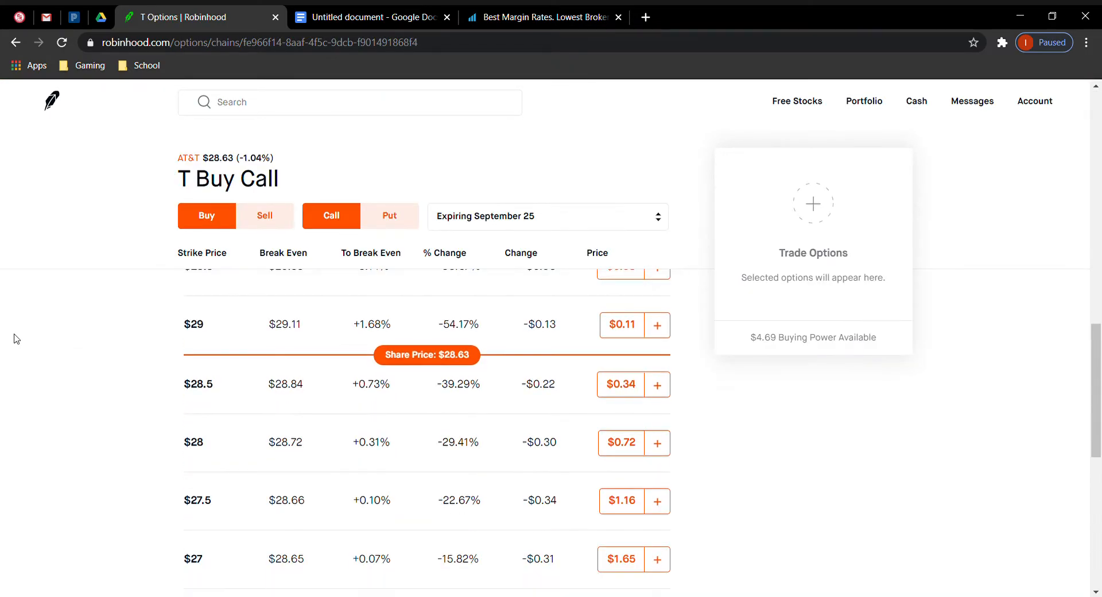
pyautogui.click(265, 215)
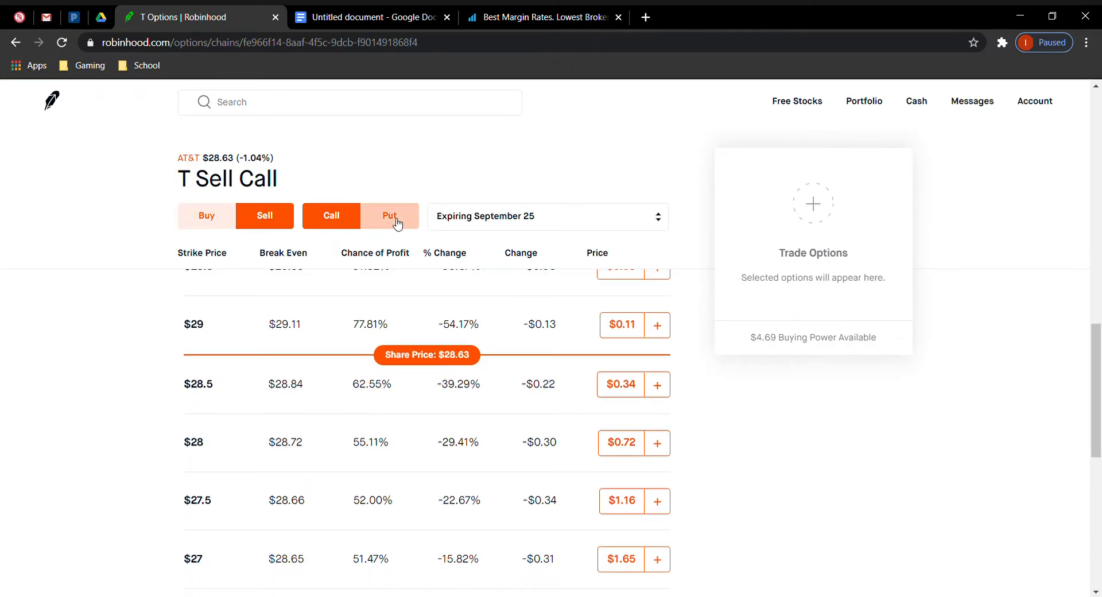
pyautogui.click(389, 215)
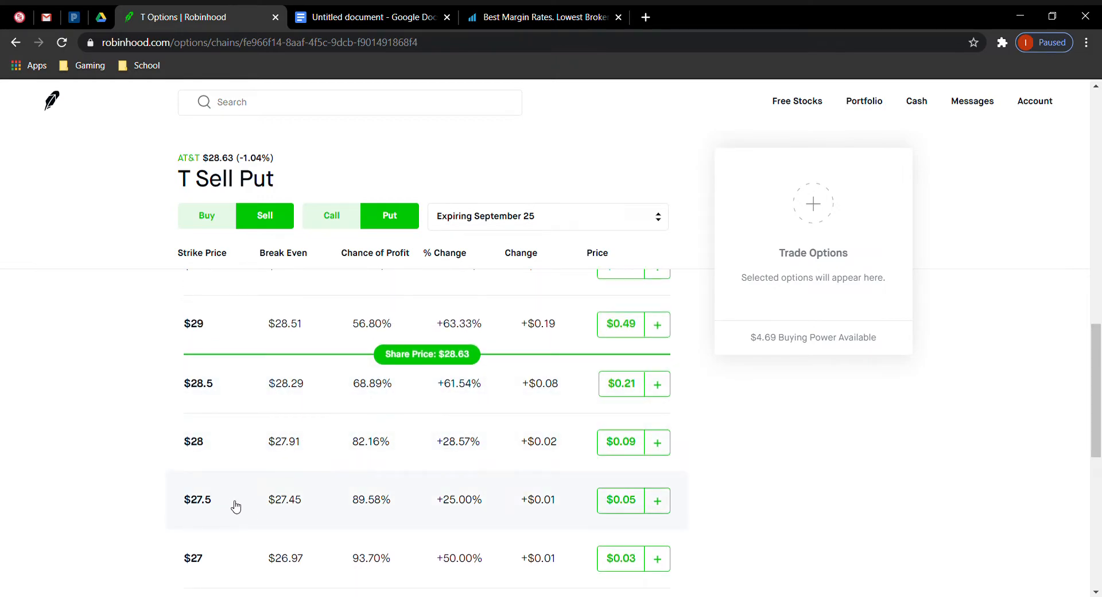
pyautogui.moveTo(275, 493)
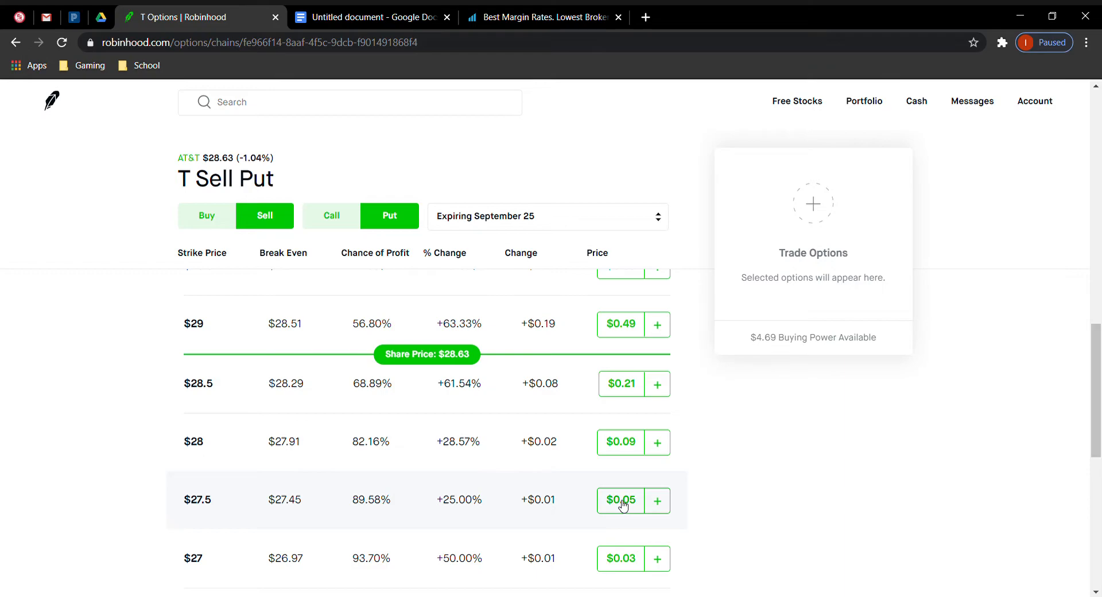
# Review TopRatedFirms' 2020 broker margin rates table, Interactive Brokers through Sogotrade
pyautogui.click(366, 17)
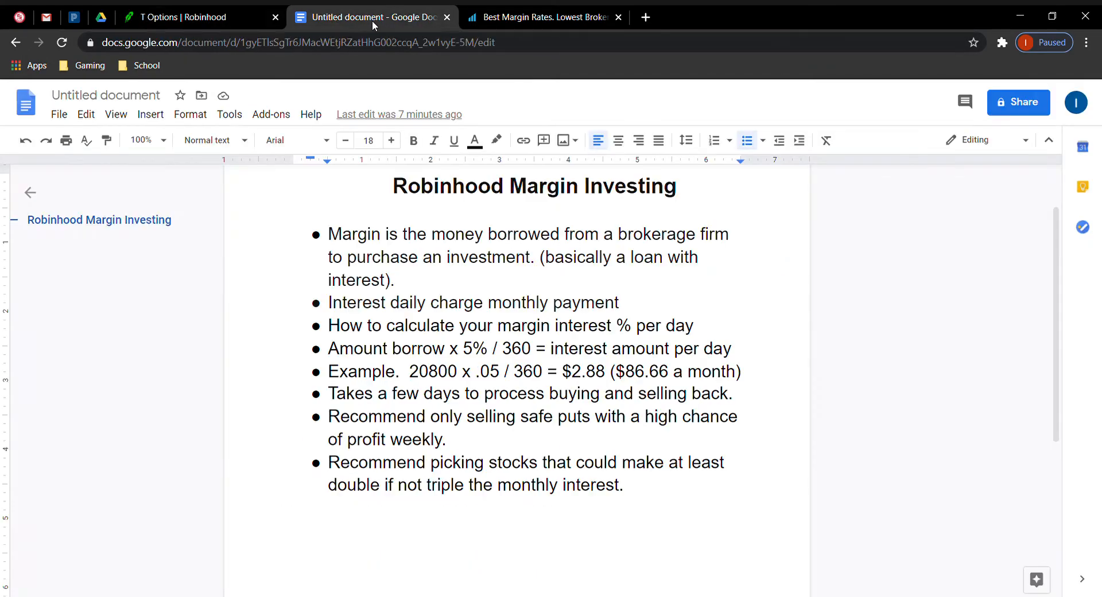
pyautogui.moveTo(302, 169)
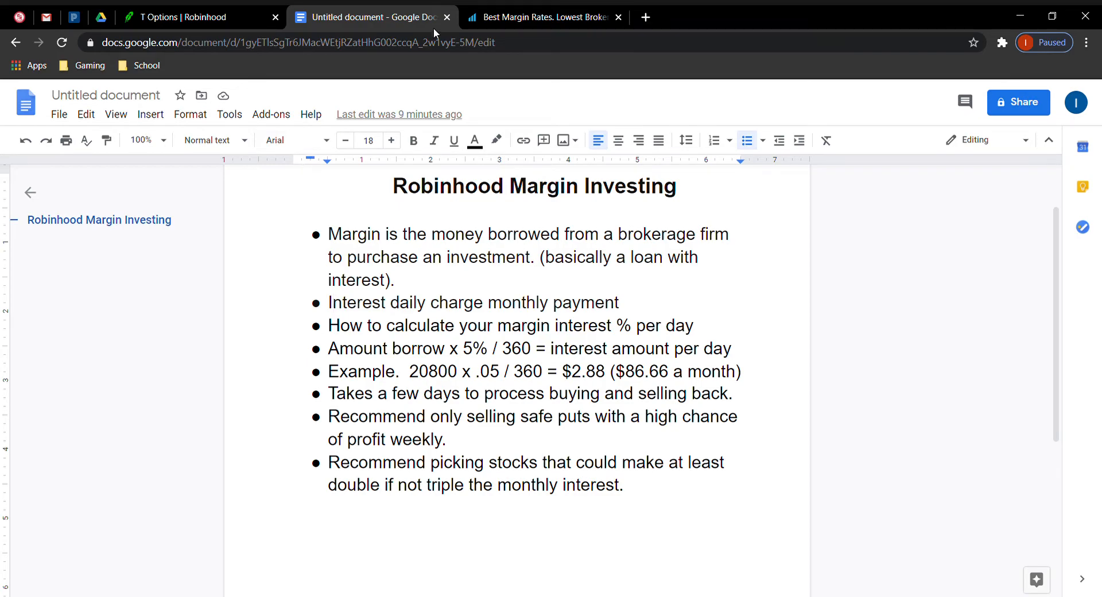
pyautogui.click(541, 17)
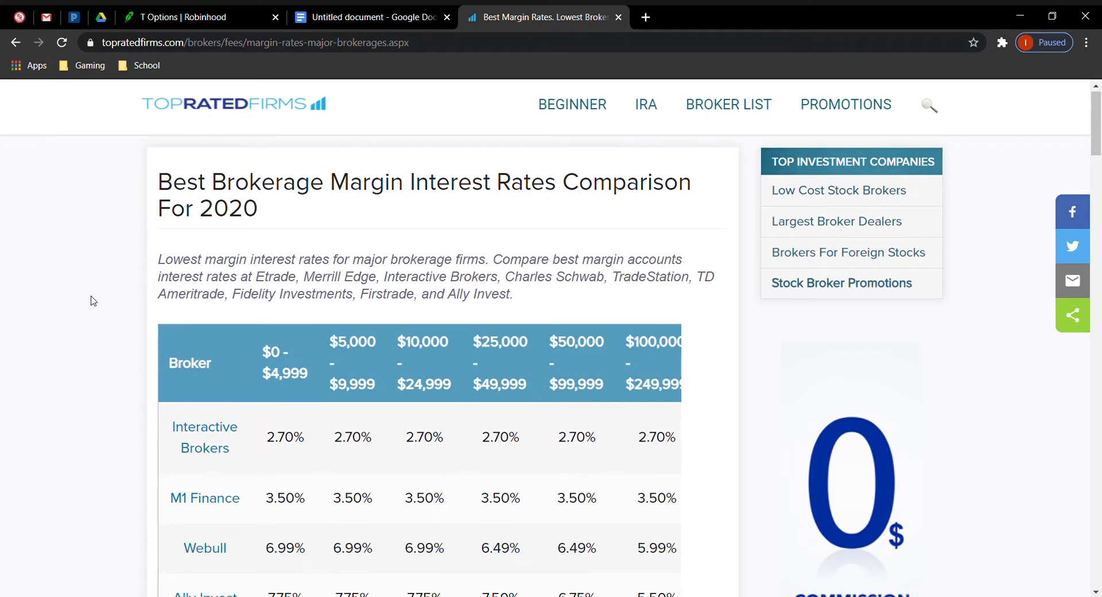
pyautogui.scroll(-3)
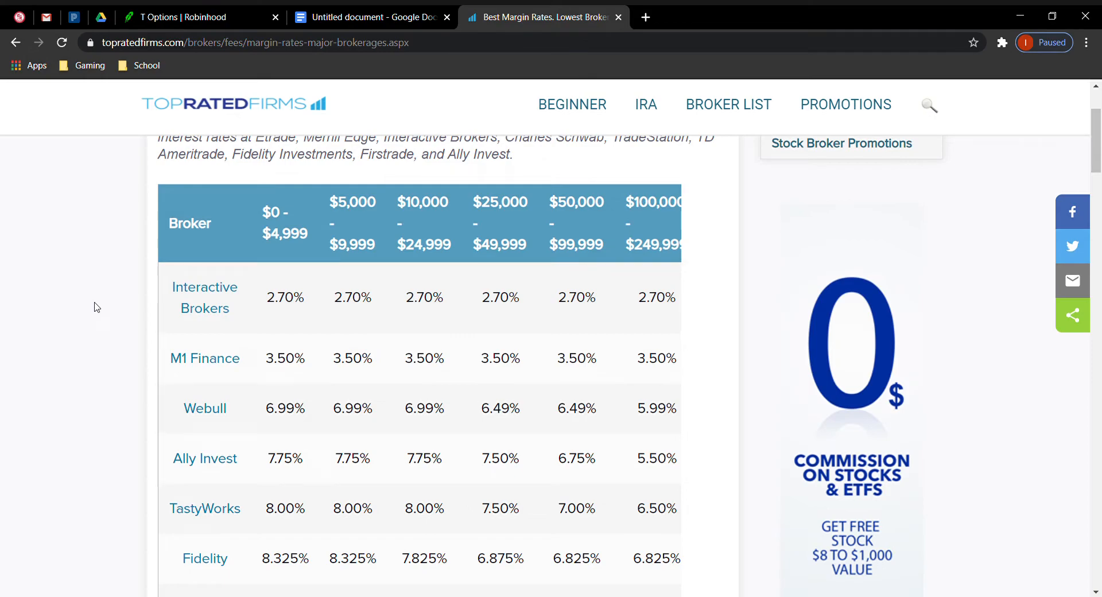
pyautogui.moveTo(297, 303)
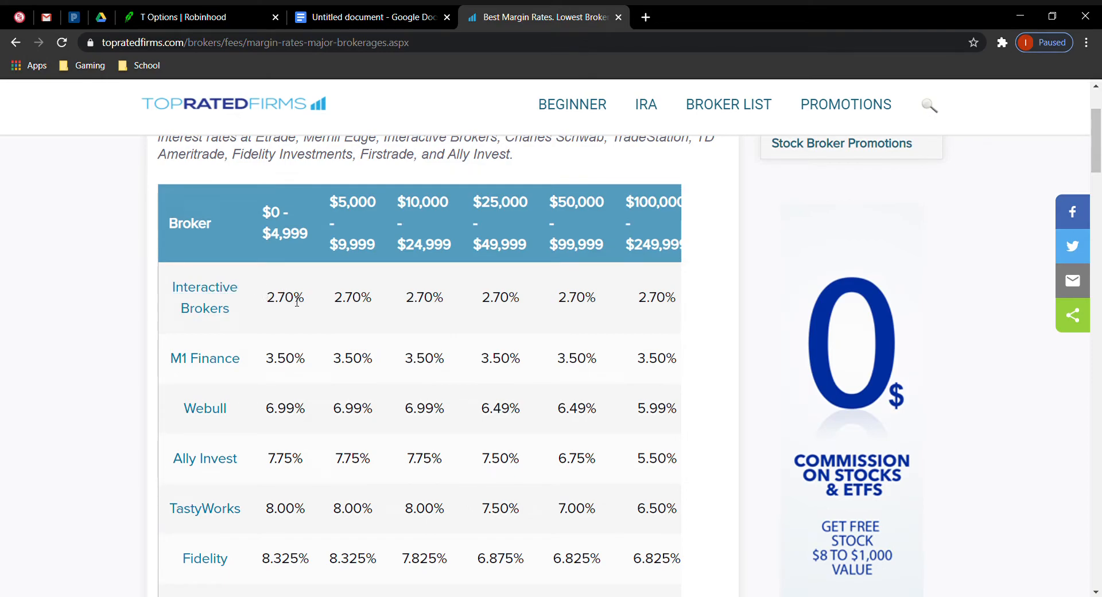
pyautogui.moveTo(214, 338)
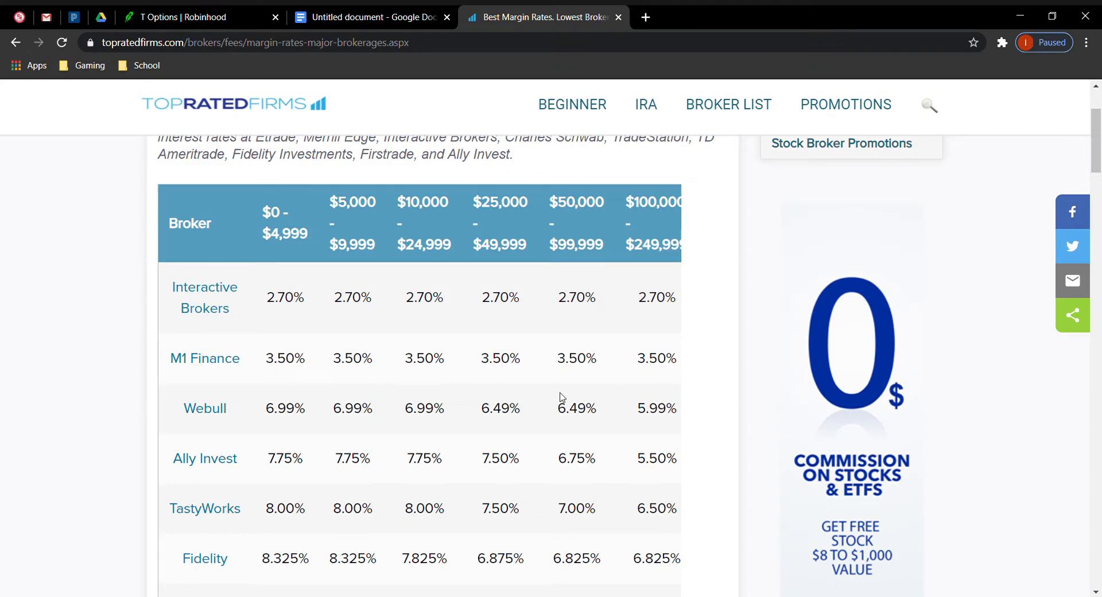
pyautogui.moveTo(237, 333)
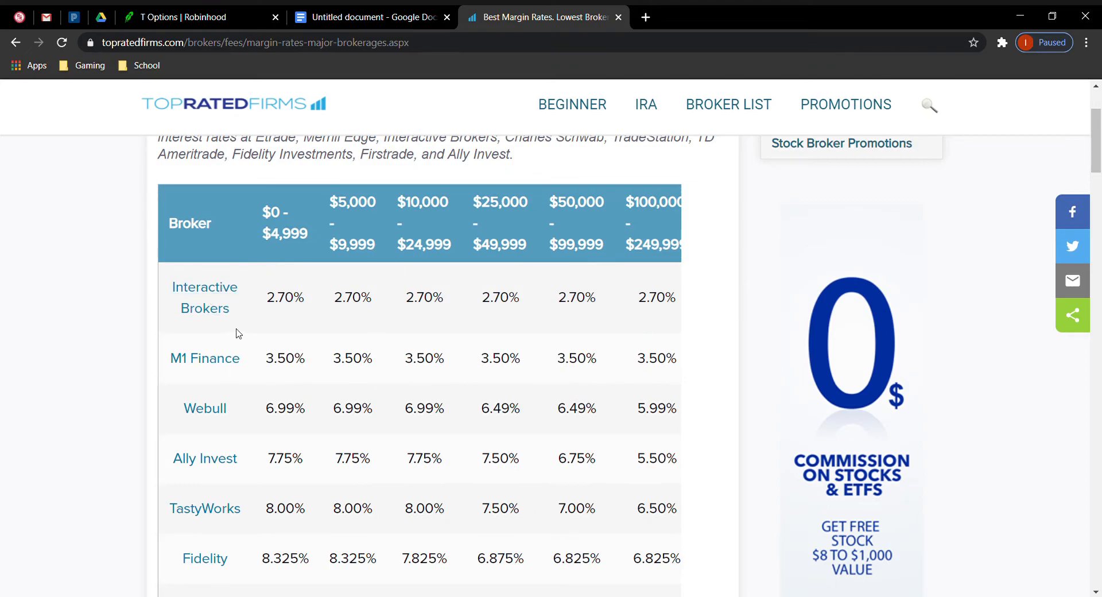
pyautogui.moveTo(153, 342)
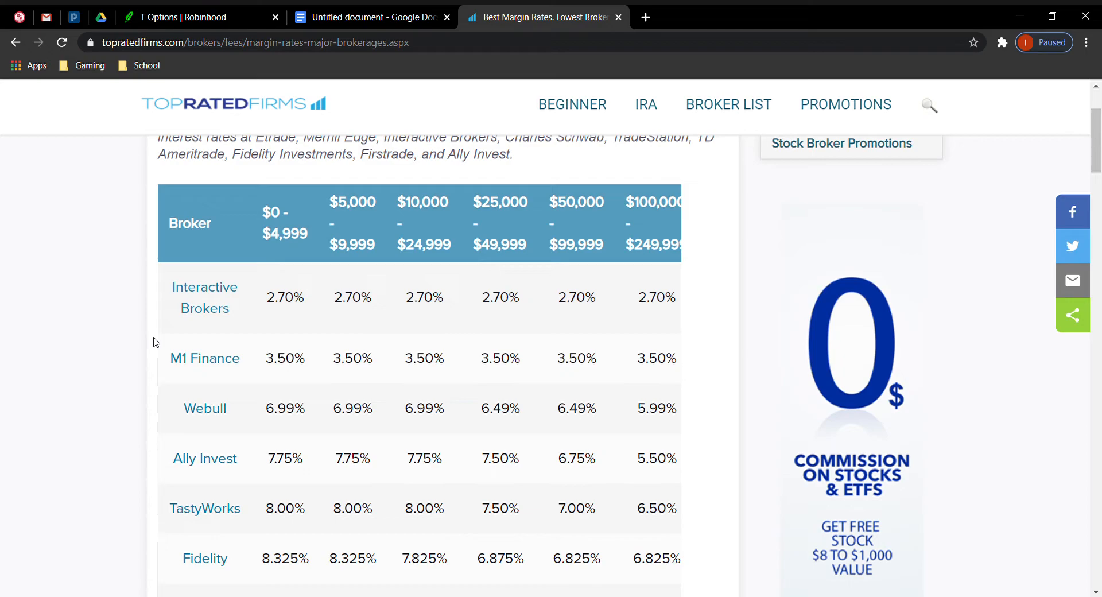
pyautogui.moveTo(179, 422)
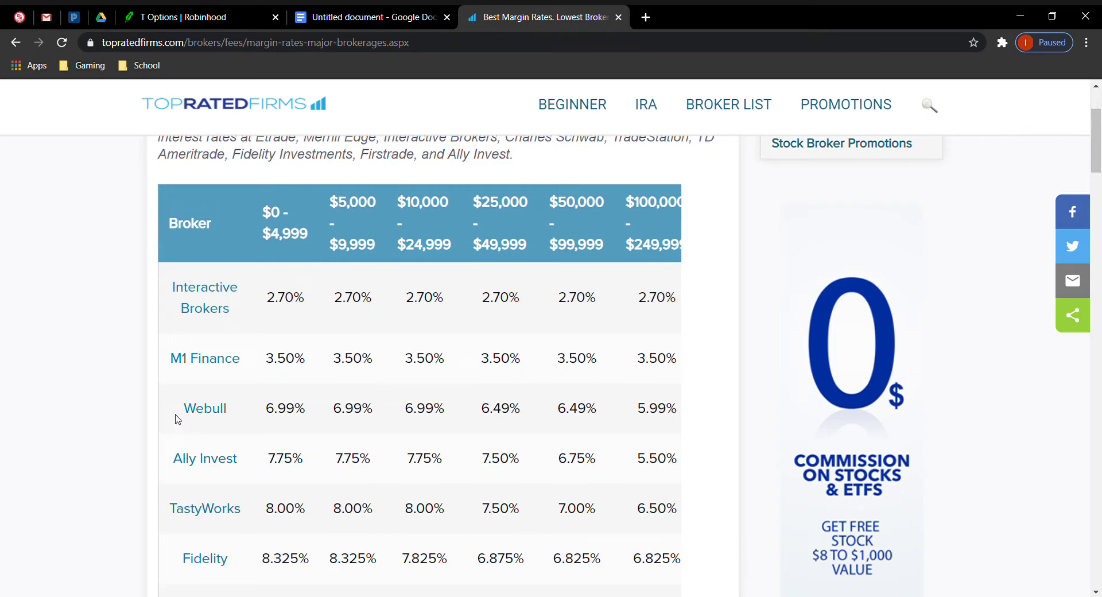
pyautogui.moveTo(306, 225)
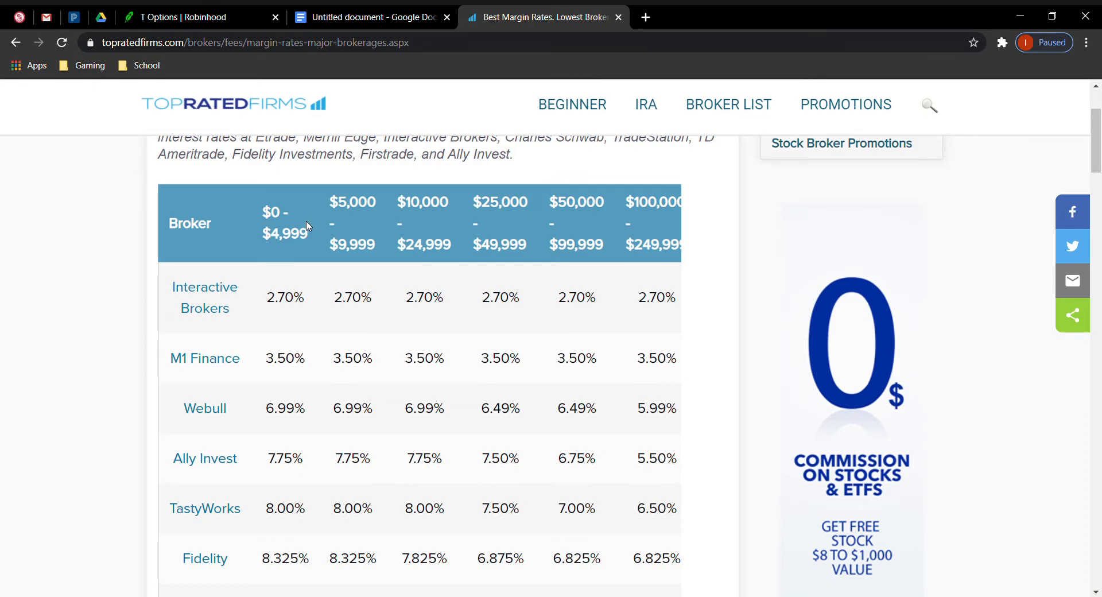
pyautogui.moveTo(294, 414)
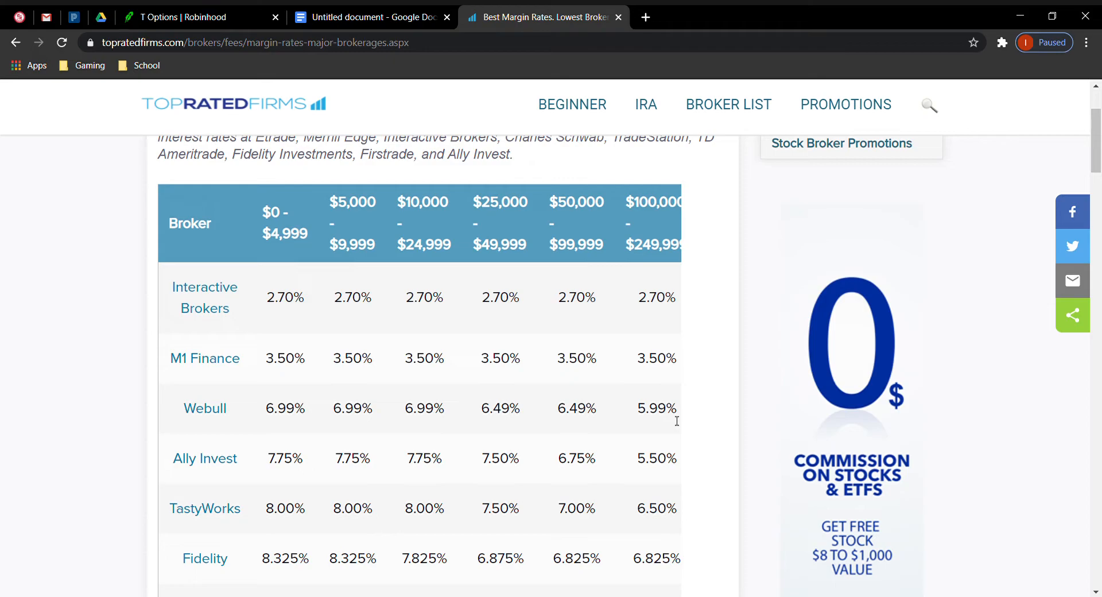
pyautogui.scroll(-3)
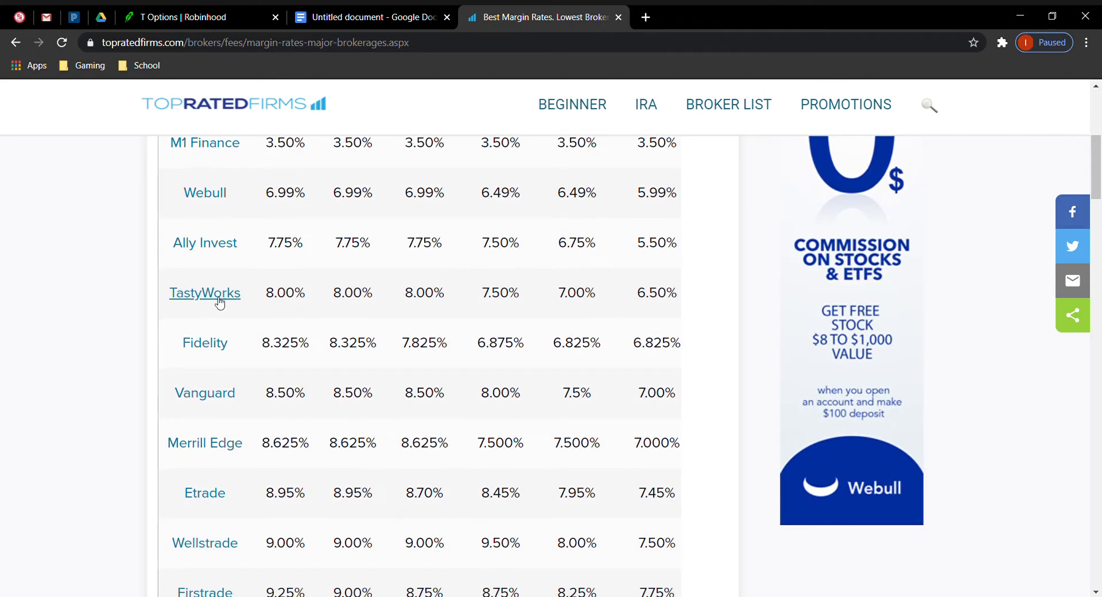
pyautogui.scroll(-3)
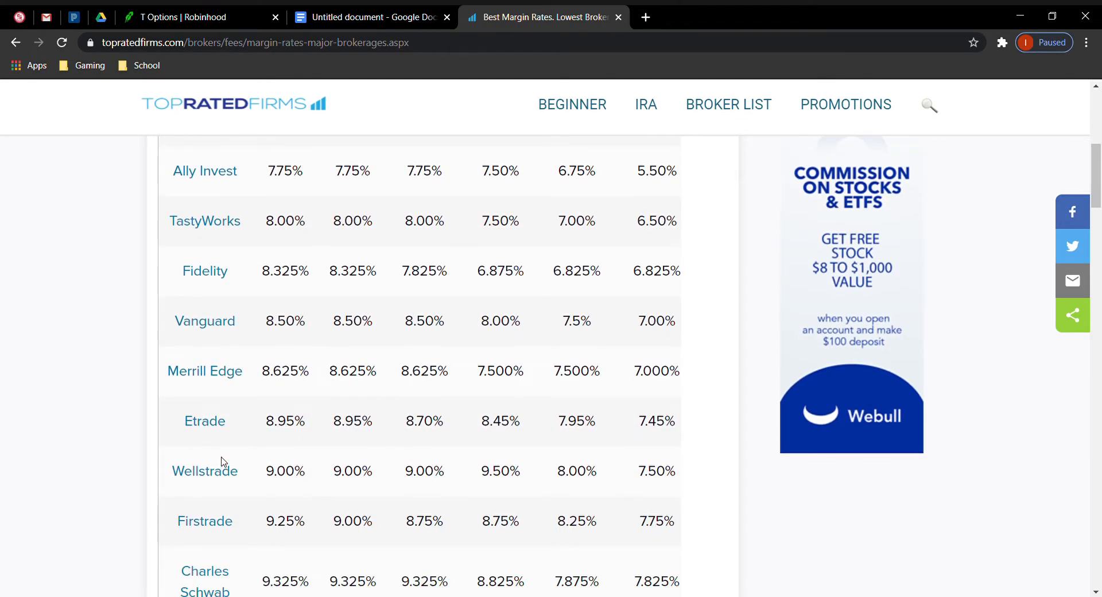
pyautogui.scroll(-3)
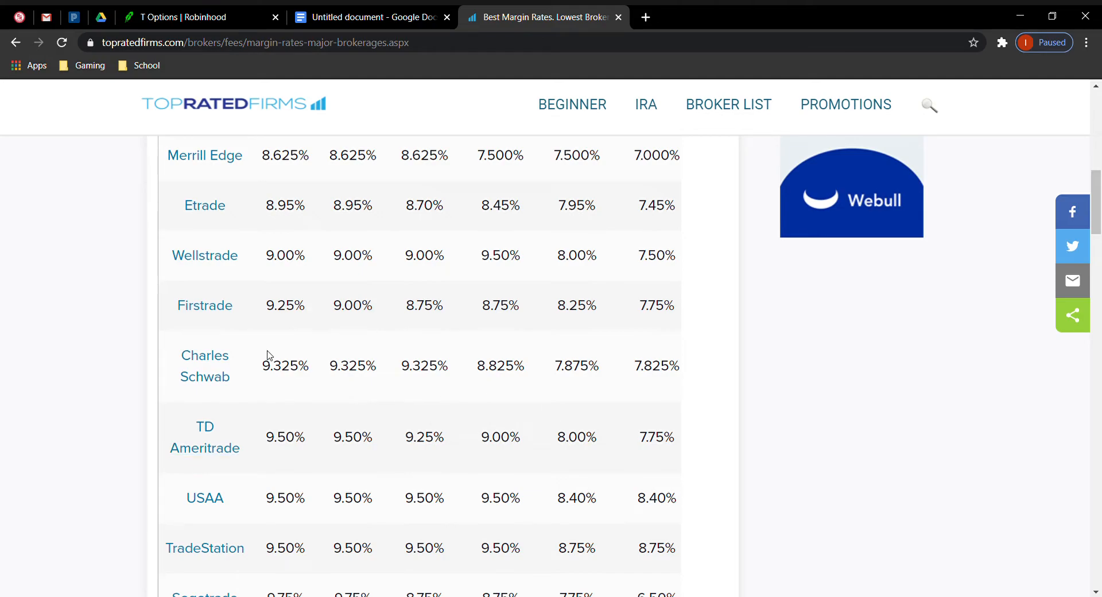
pyautogui.scroll(-3)
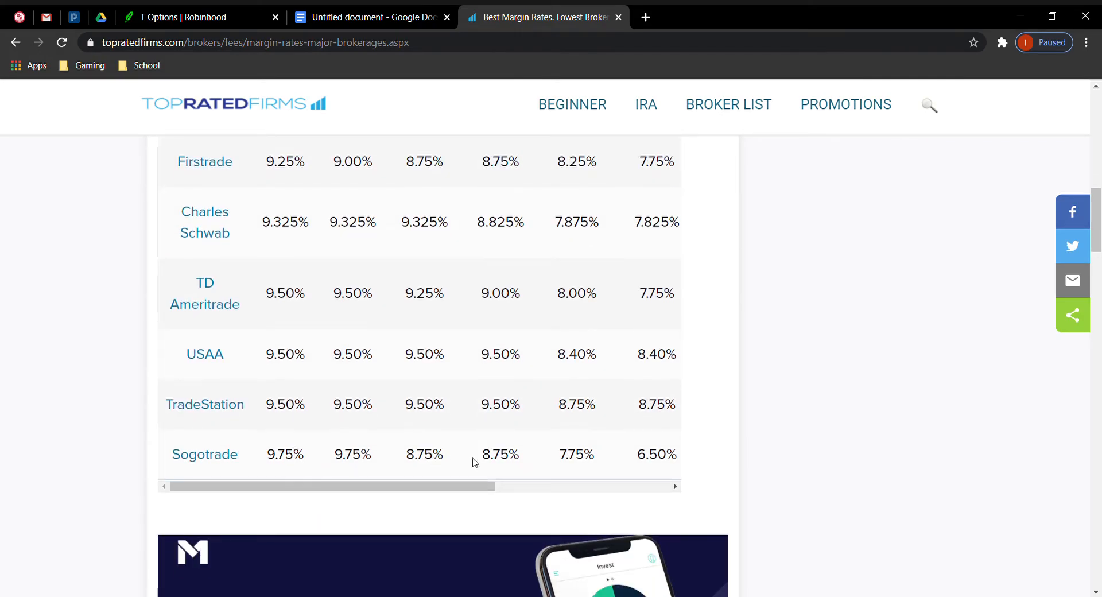
pyautogui.scroll(3)
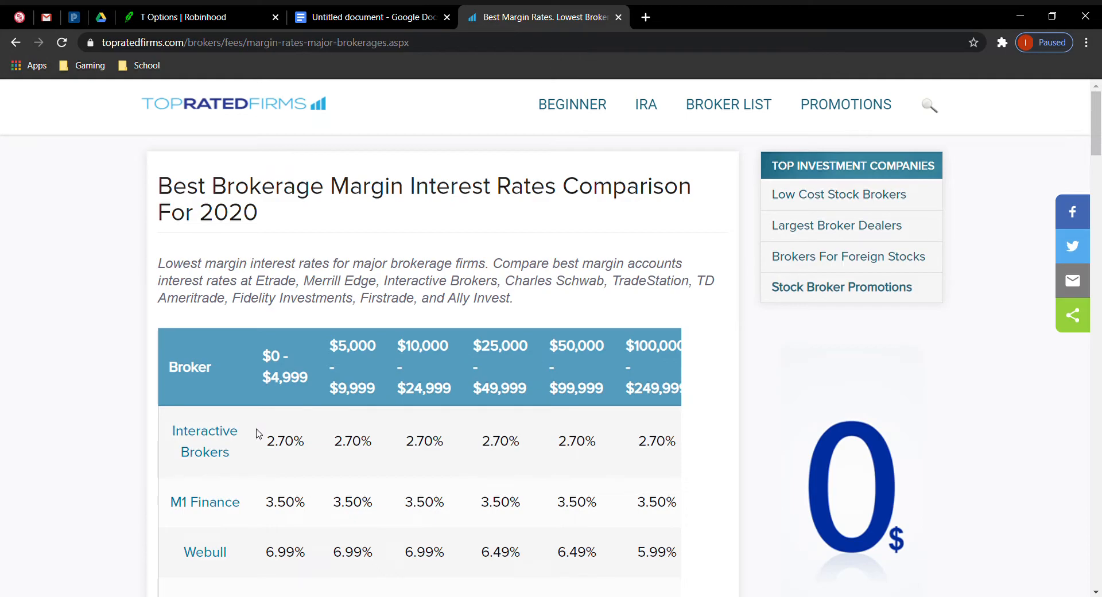
# Navigate back to TQQQ and browse its September 25 options chain down to about $102
pyautogui.click(197, 17)
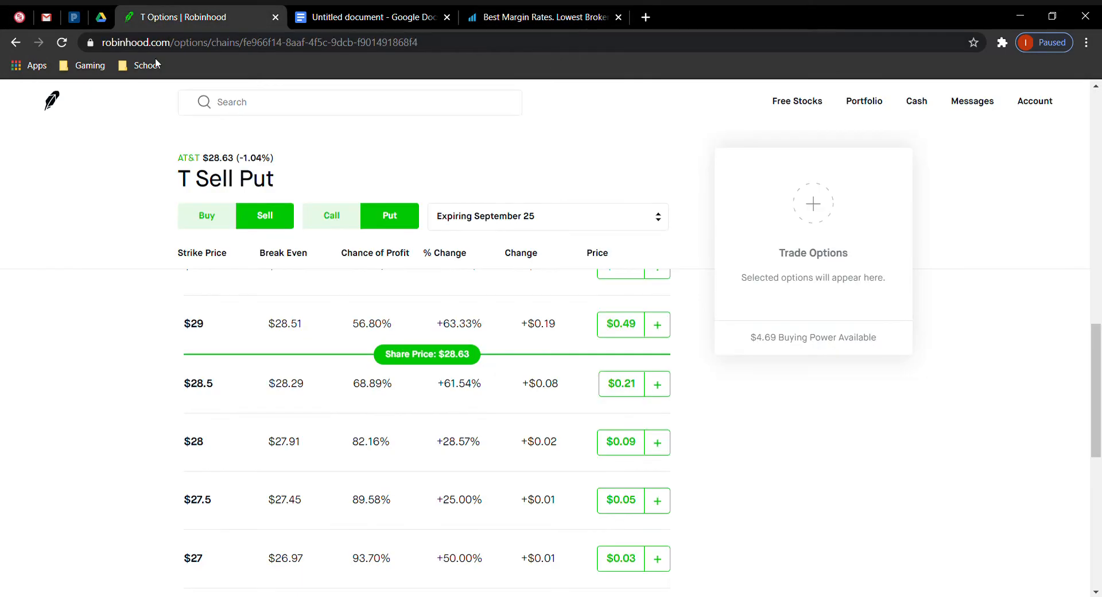
pyautogui.click(15, 42)
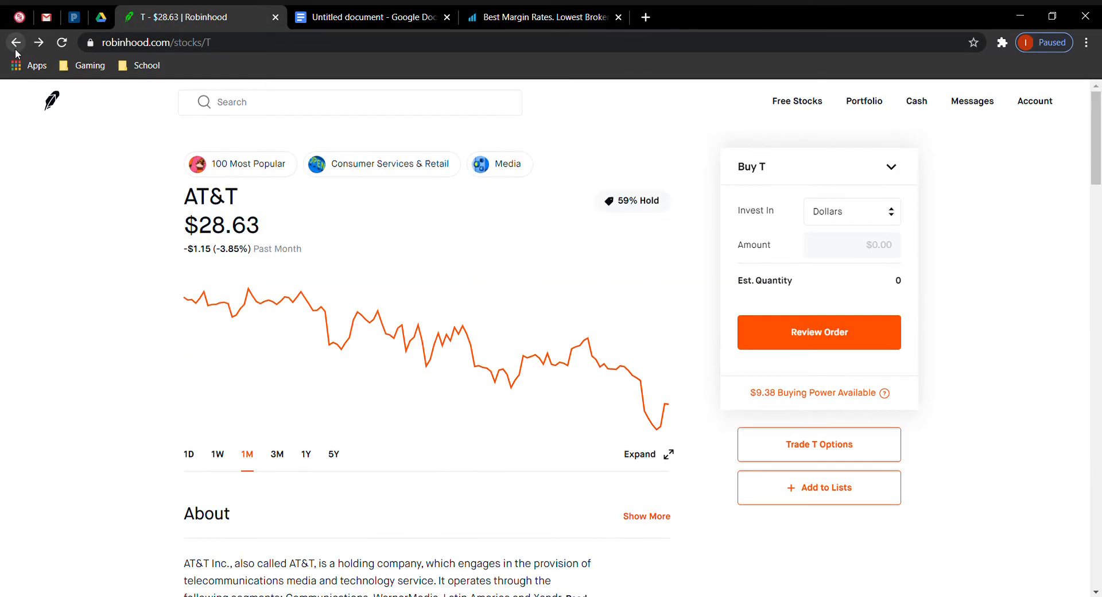
pyautogui.click(16, 41)
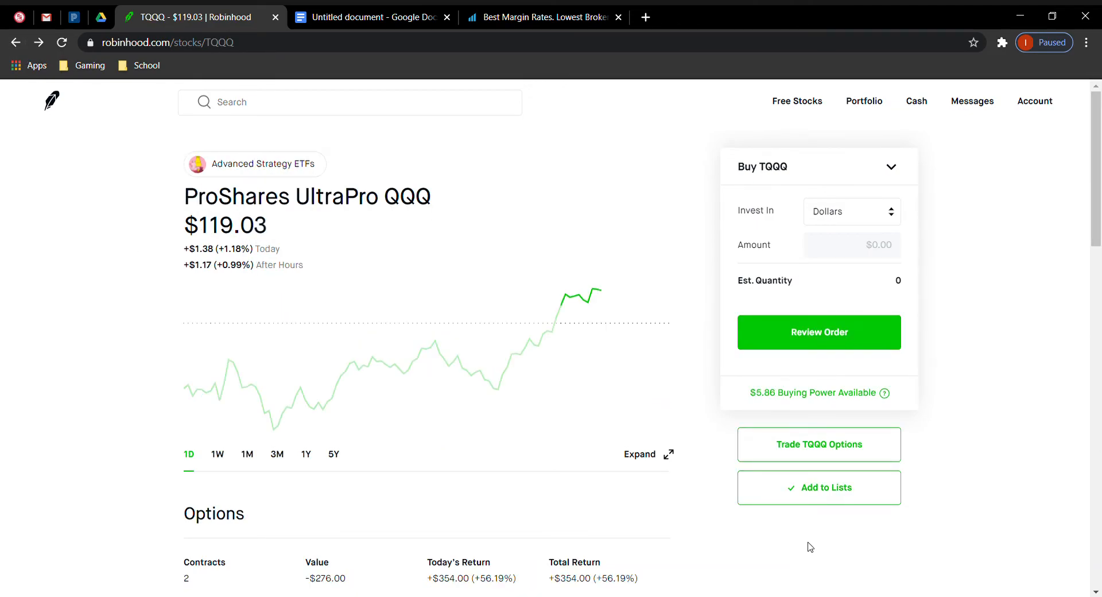
pyautogui.click(818, 443)
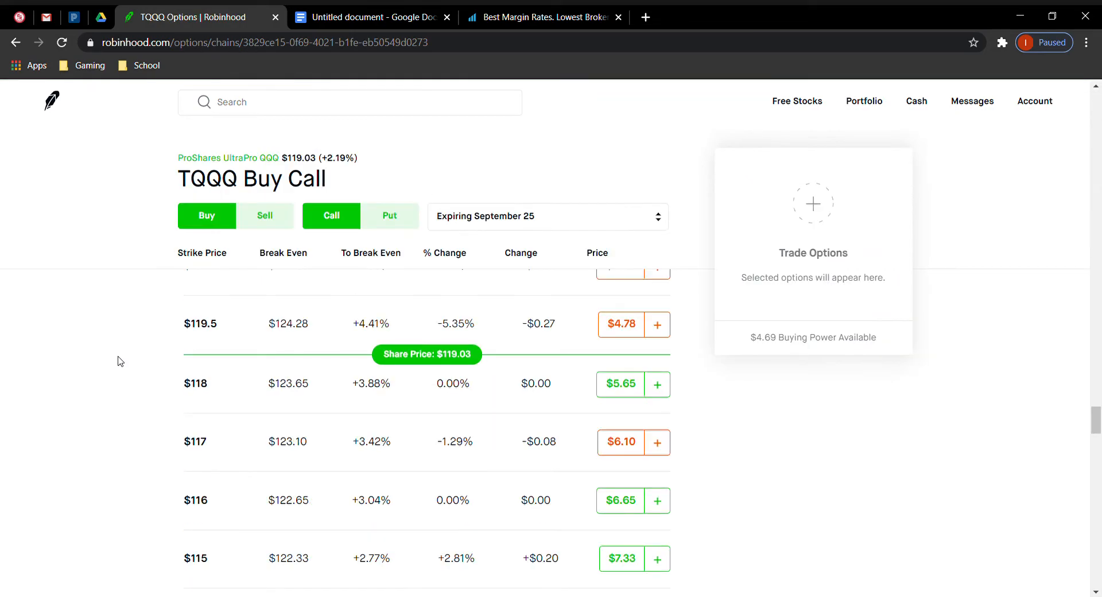
pyautogui.scroll(-3)
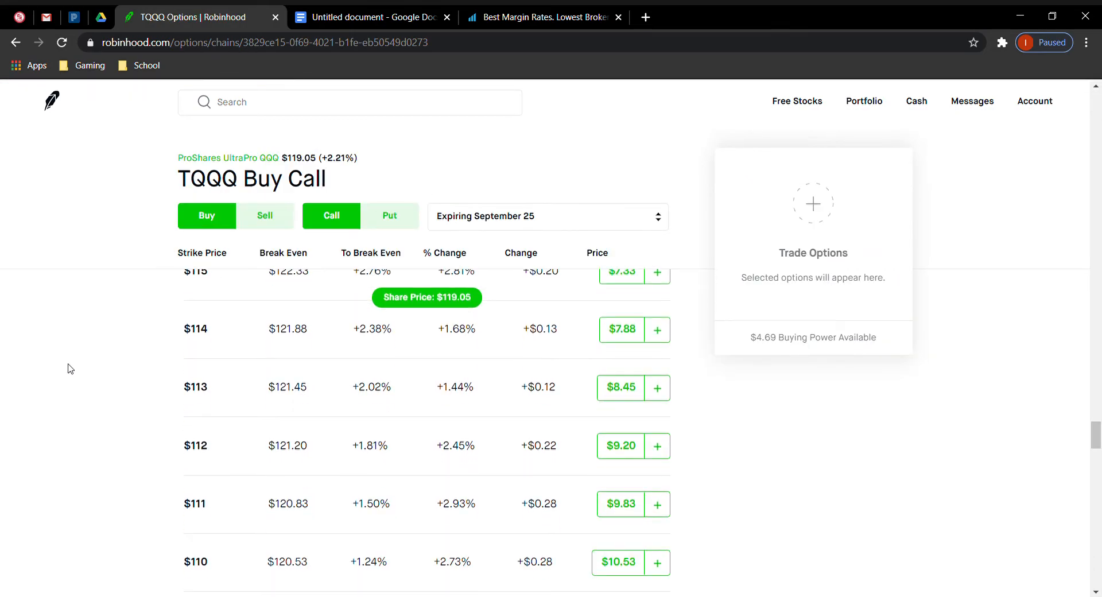
pyautogui.scroll(-3)
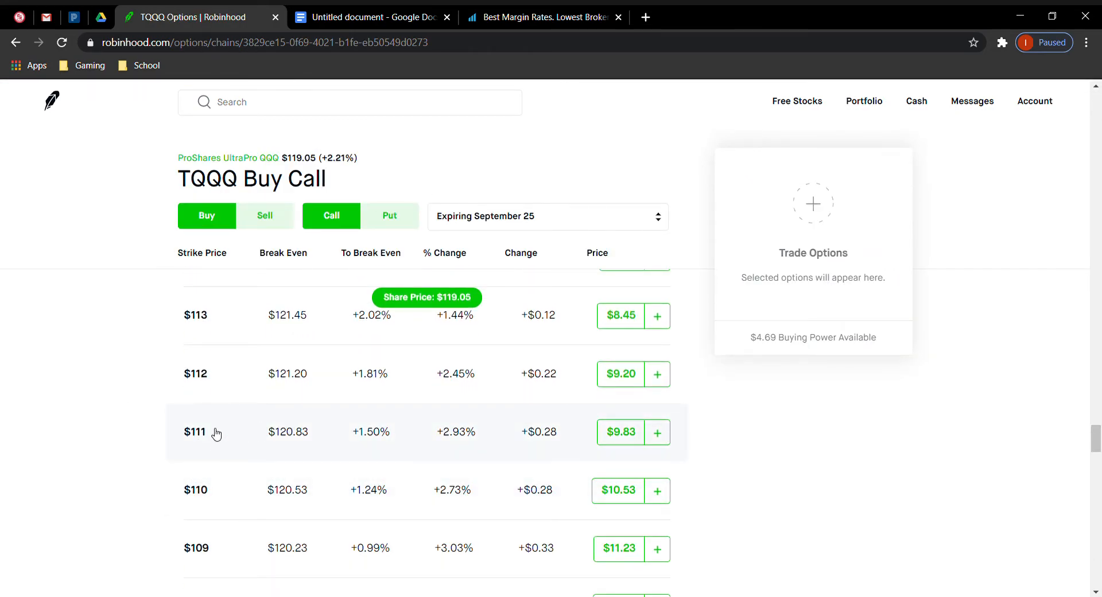
pyautogui.scroll(-3)
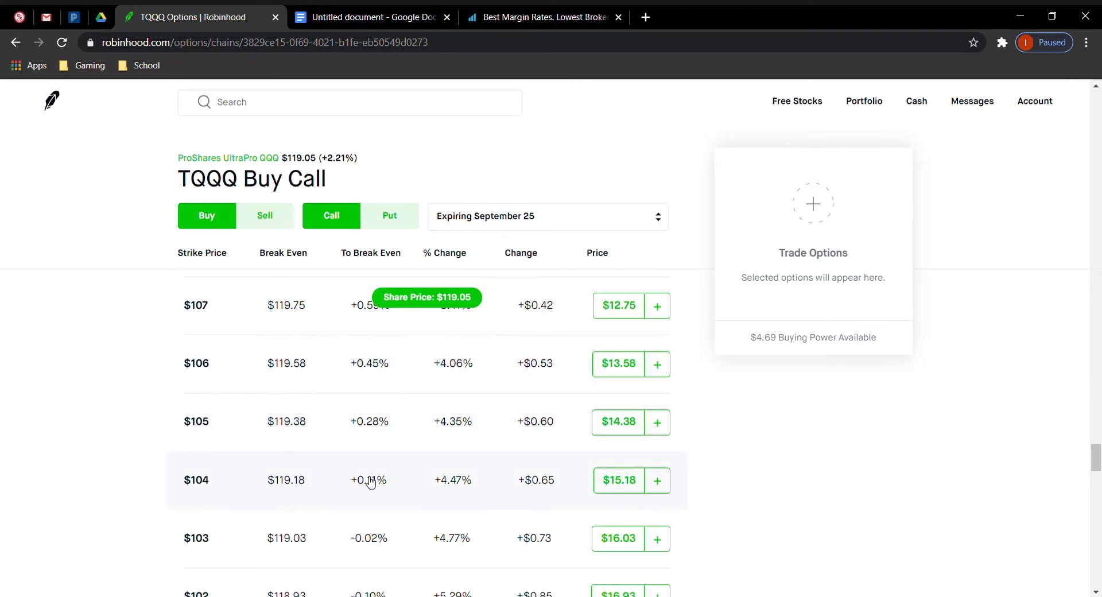
# Switch the TQQQ chain to Sell Puts and find the $104 strike with 2 contracts
pyautogui.click(265, 215)
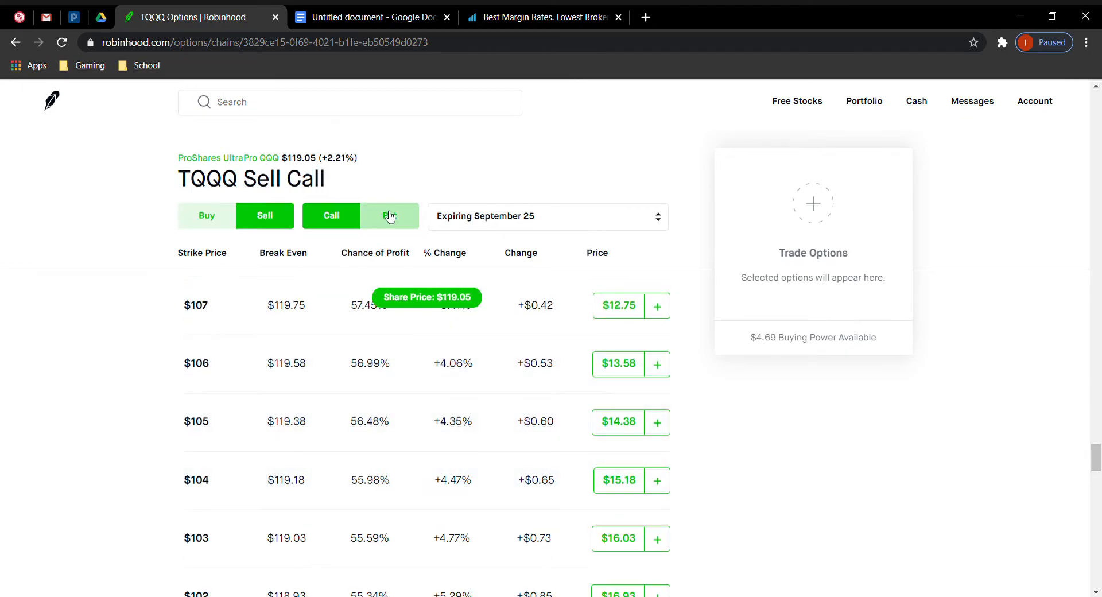
pyautogui.click(389, 215)
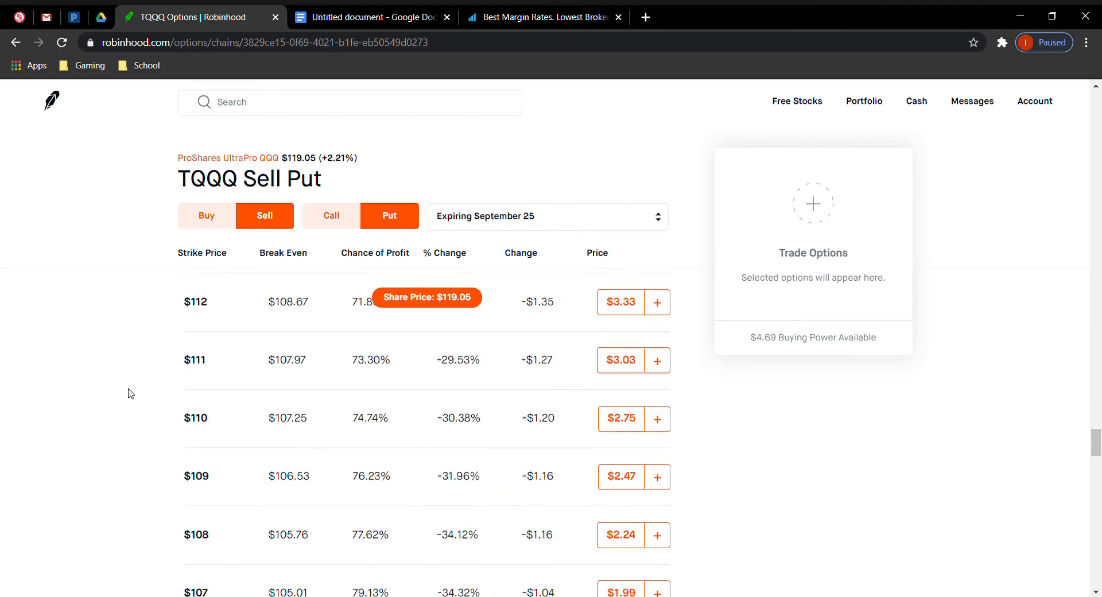
pyautogui.scroll(-3)
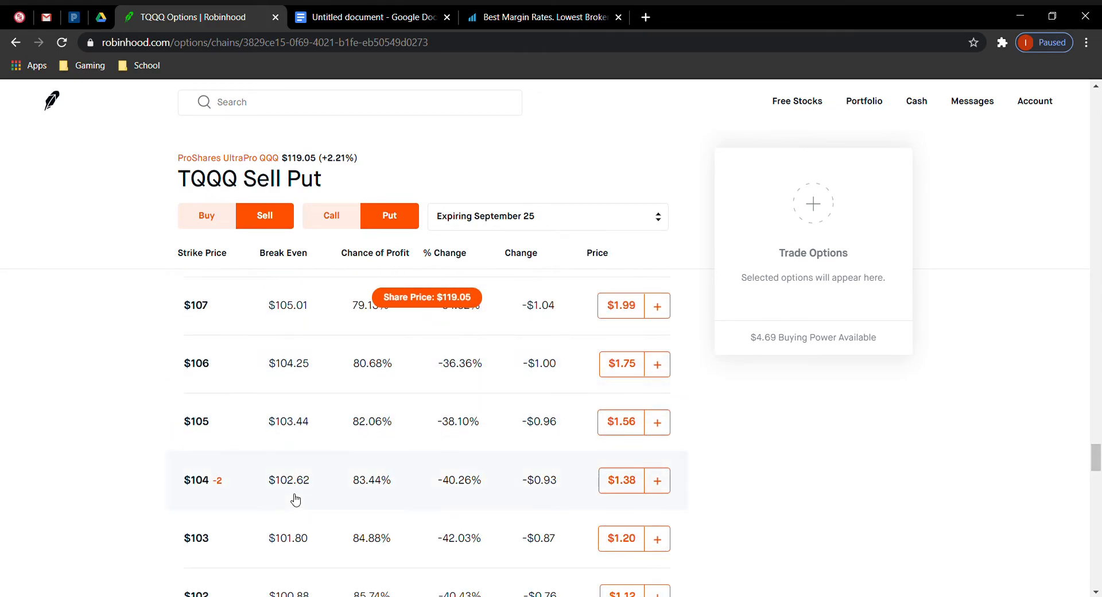
pyautogui.moveTo(373, 489)
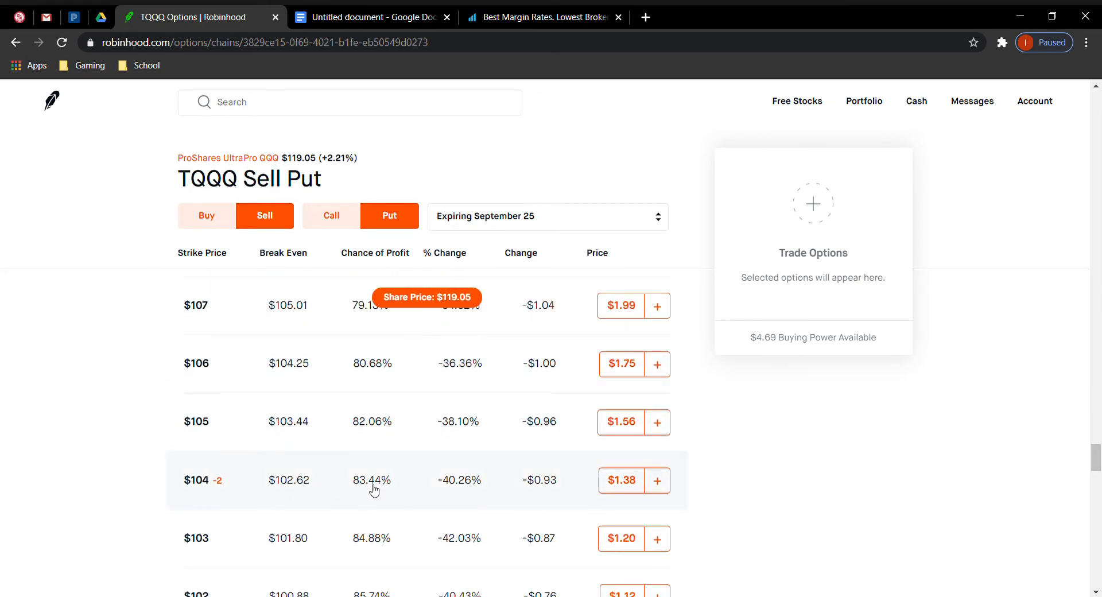
pyautogui.moveTo(366, 487)
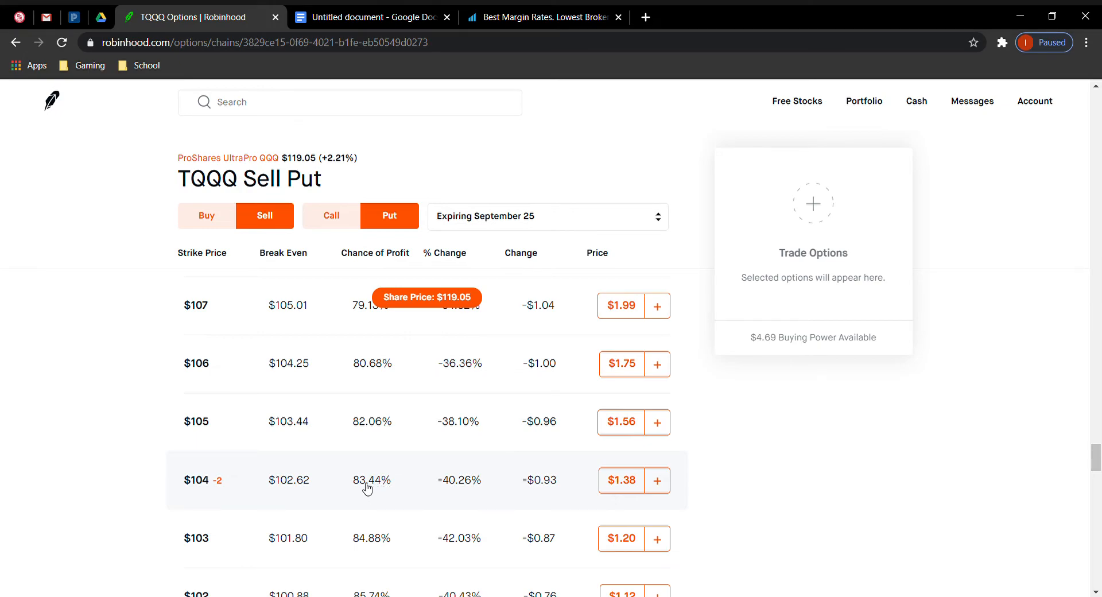
pyautogui.moveTo(376, 488)
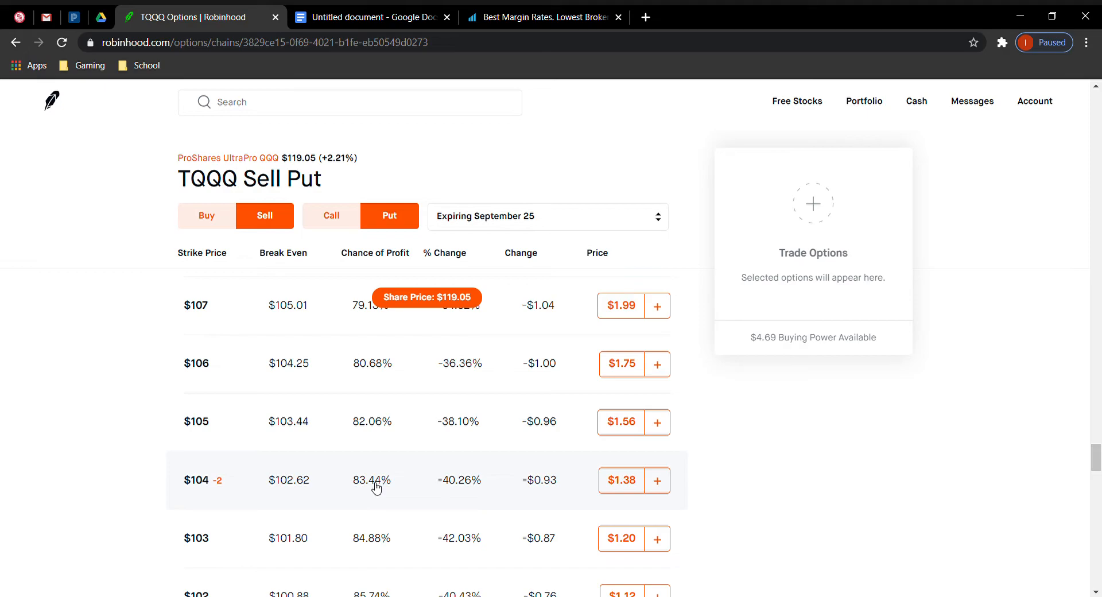
pyautogui.moveTo(624, 494)
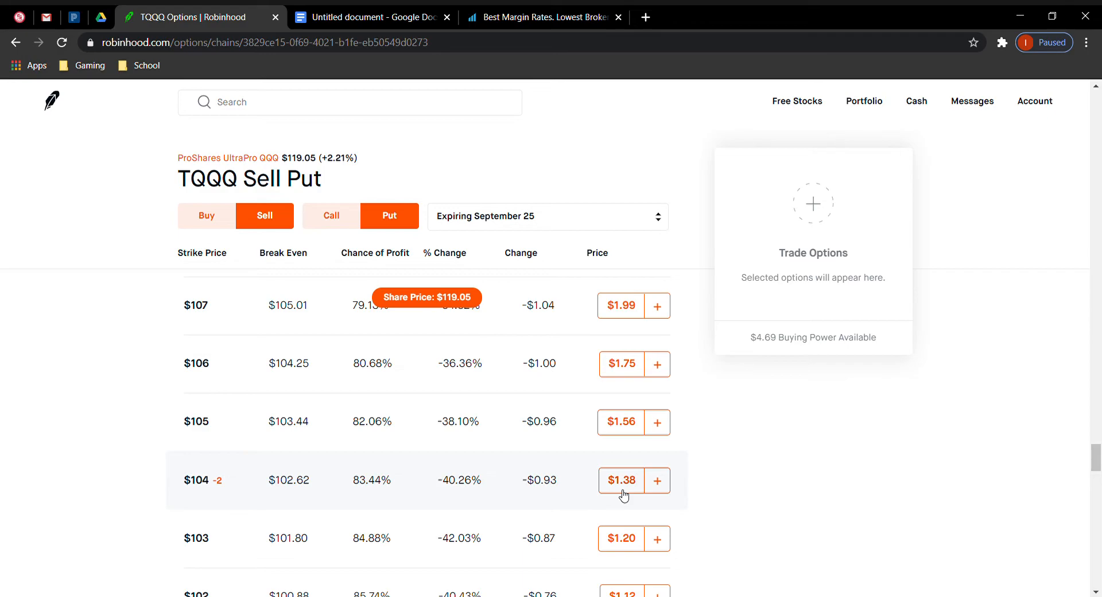
pyautogui.moveTo(184, 449)
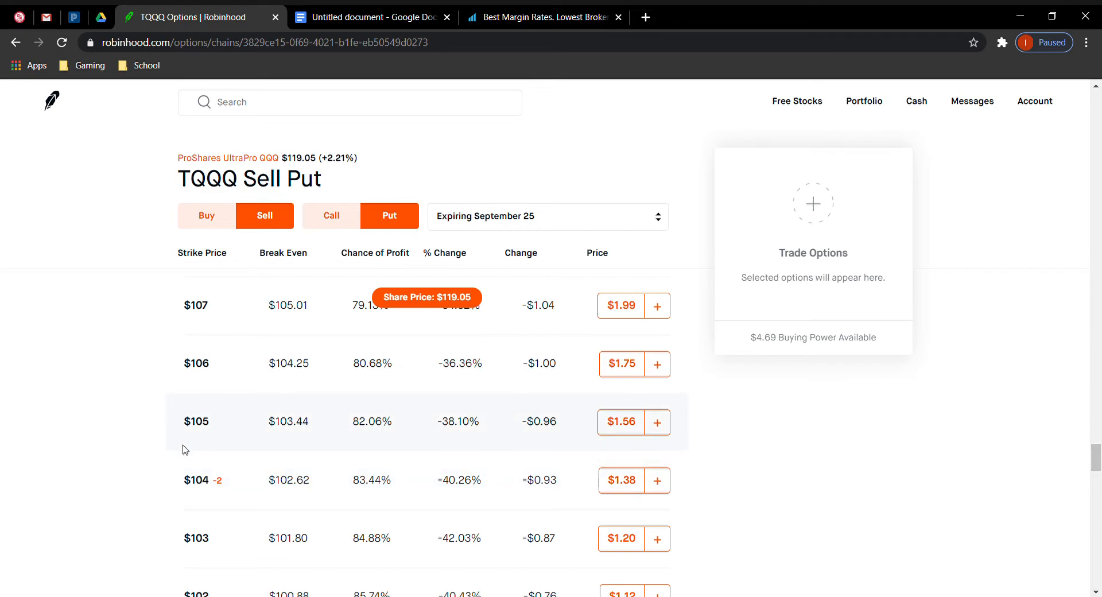
pyautogui.moveTo(579, 221)
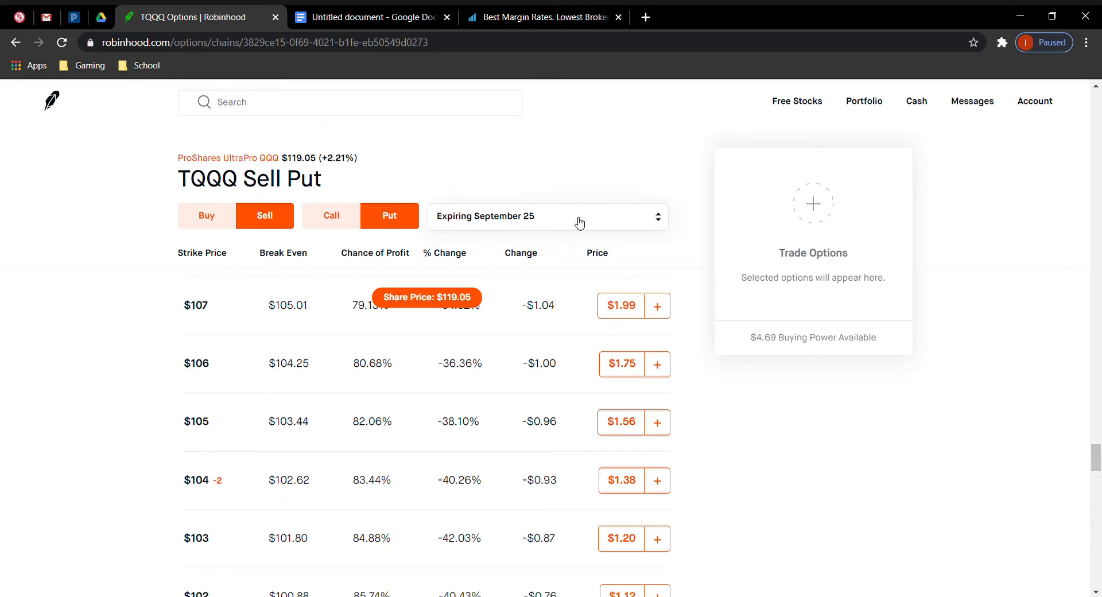
pyautogui.scroll(3)
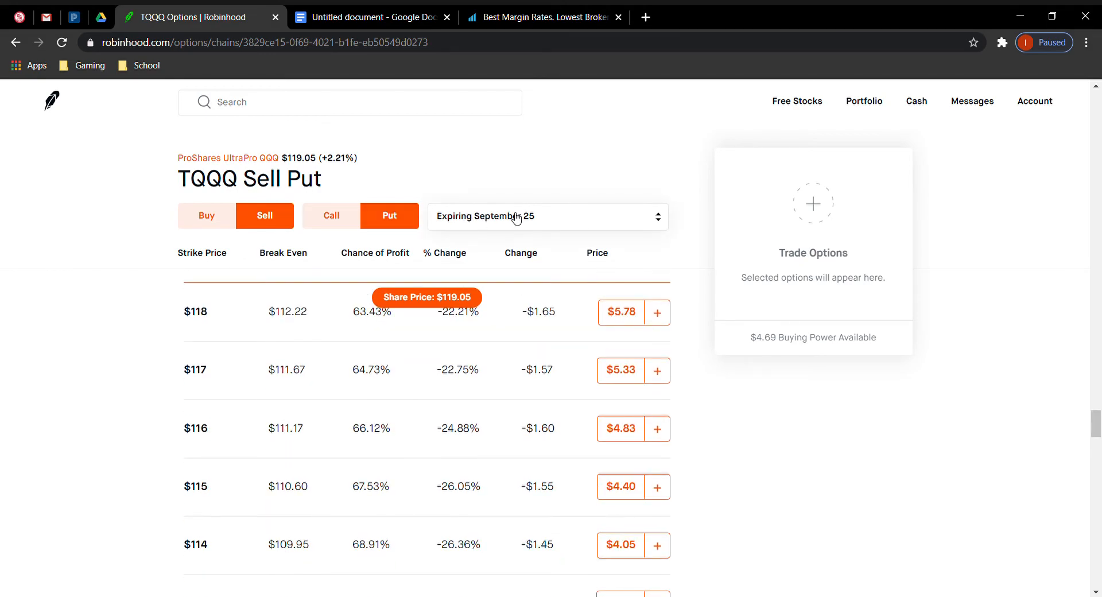
pyautogui.click(547, 216)
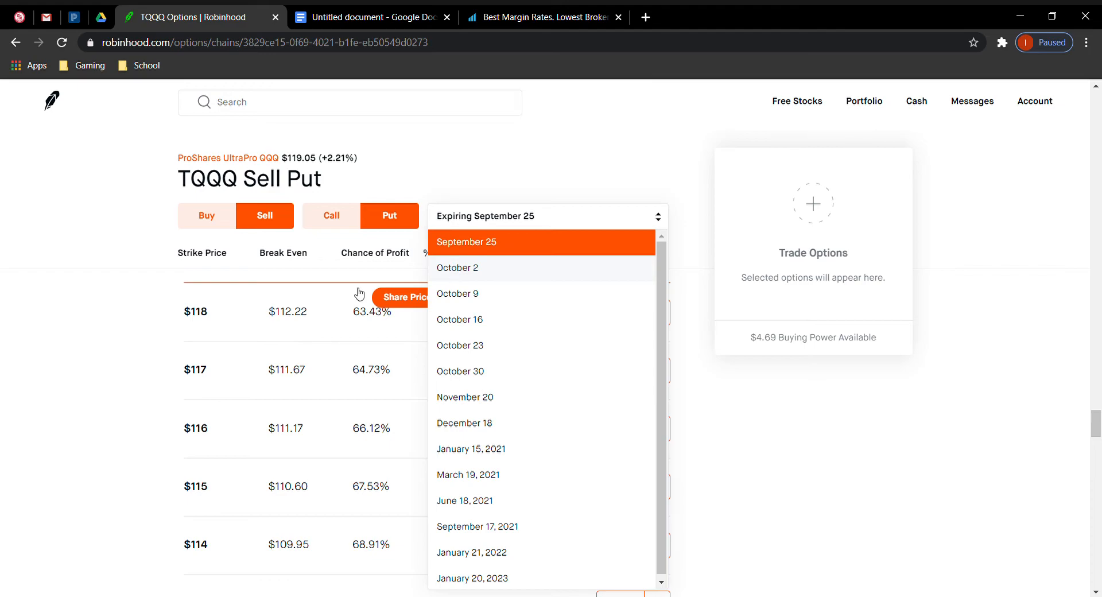
pyautogui.click(466, 241)
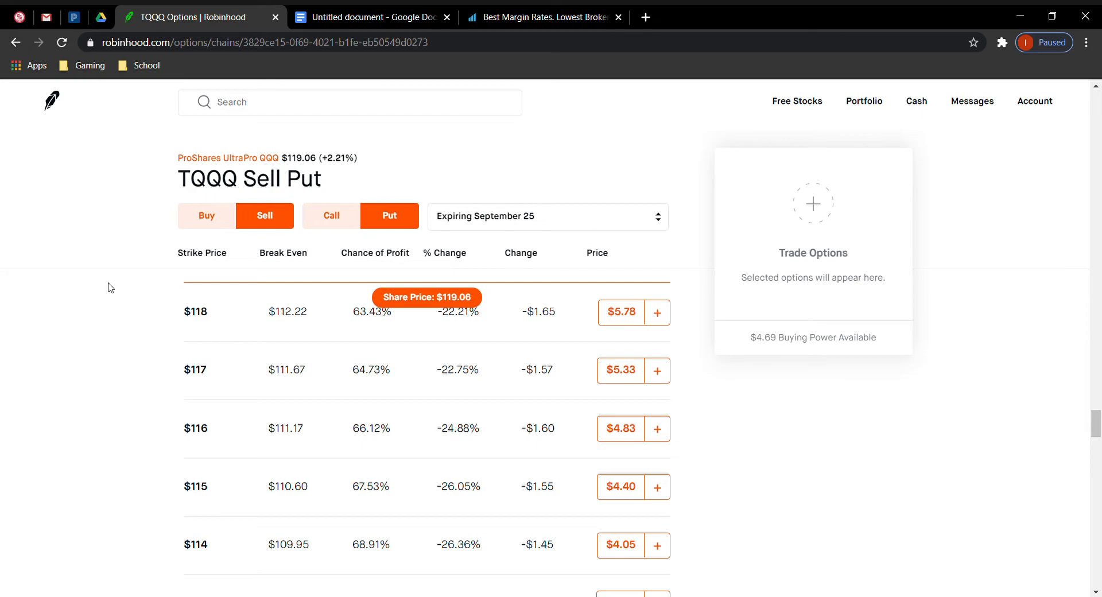
pyautogui.scroll(3)
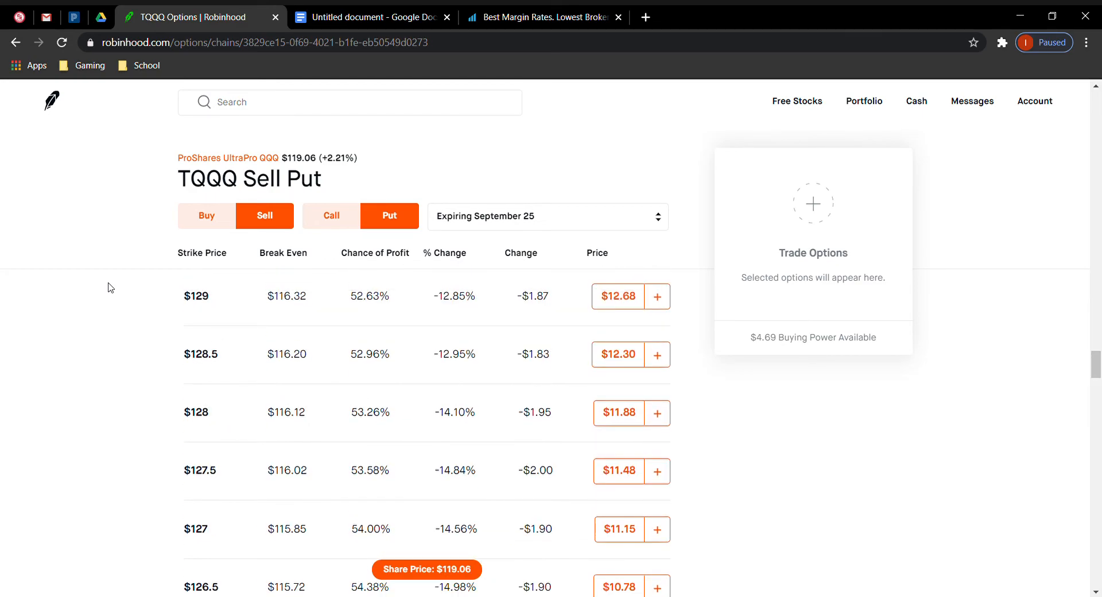
pyautogui.scroll(-3)
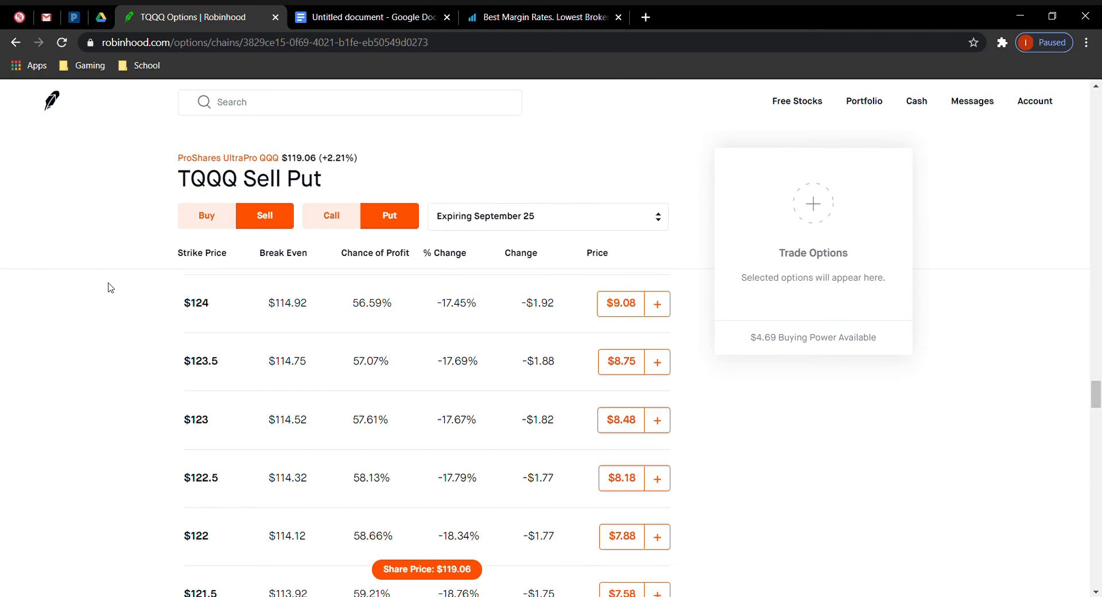
pyautogui.moveTo(117, 280)
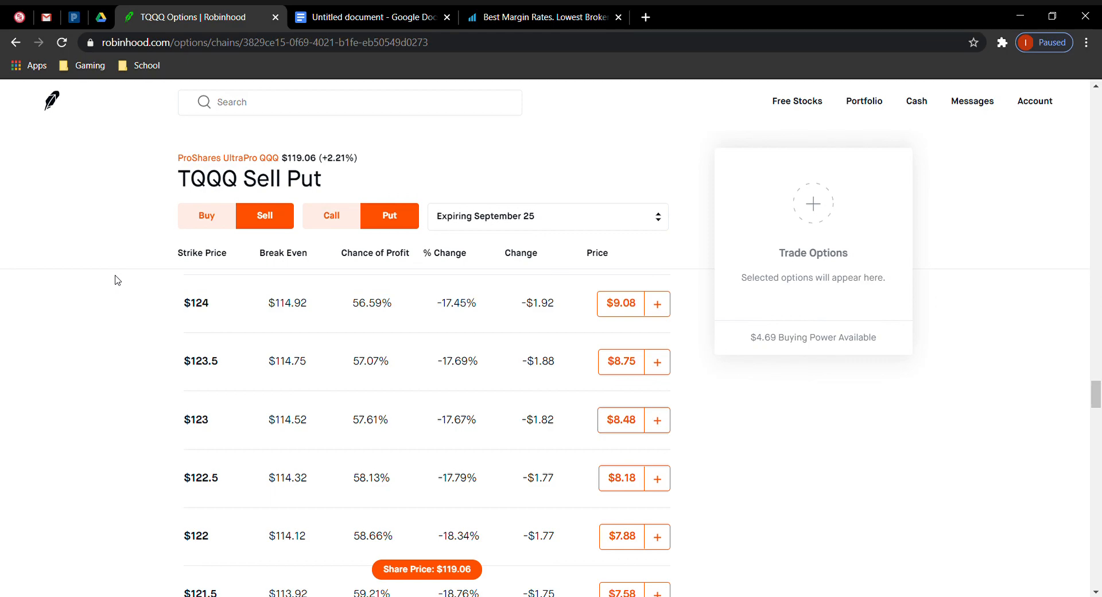
pyautogui.moveTo(986, 80)
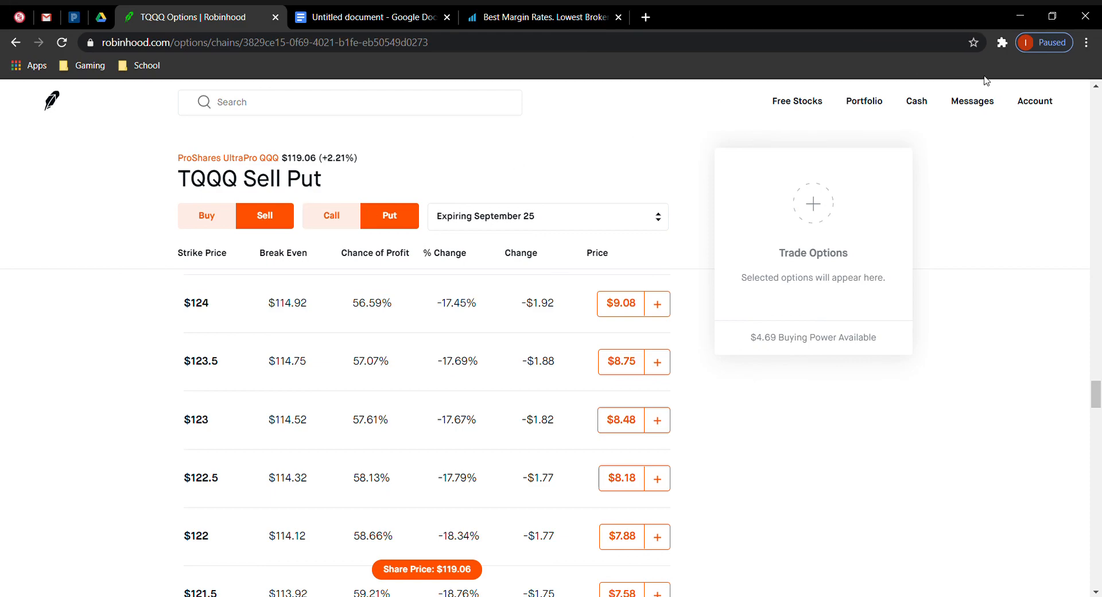